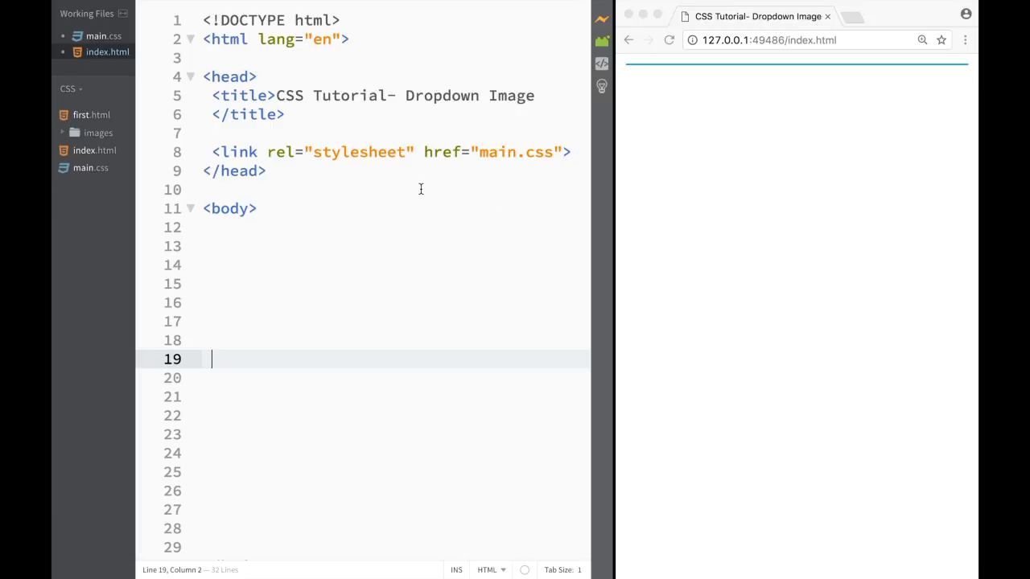
Insert a <div class="container"> element with its closing tag into the index.html body
click(306, 246)
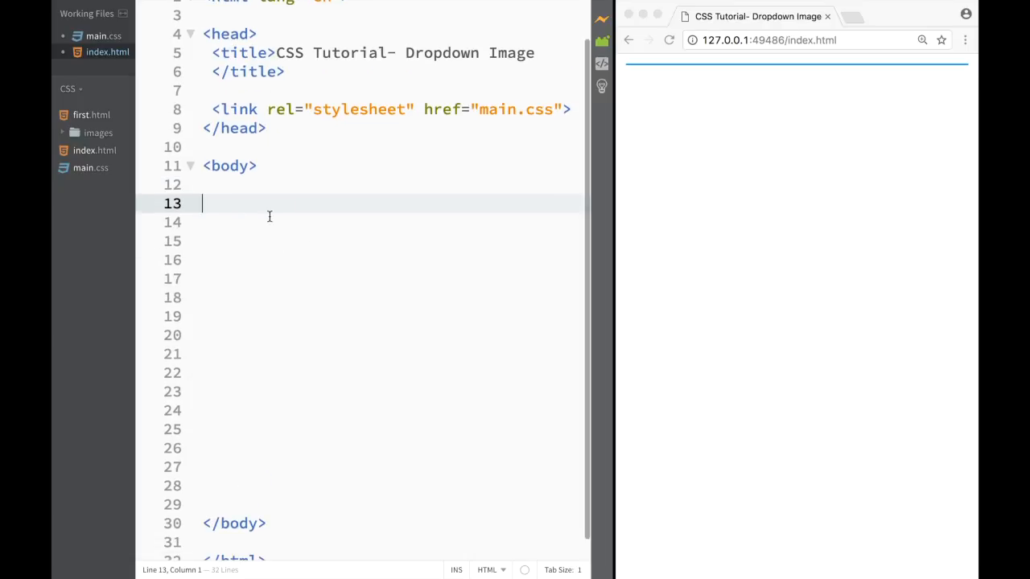
text(<)
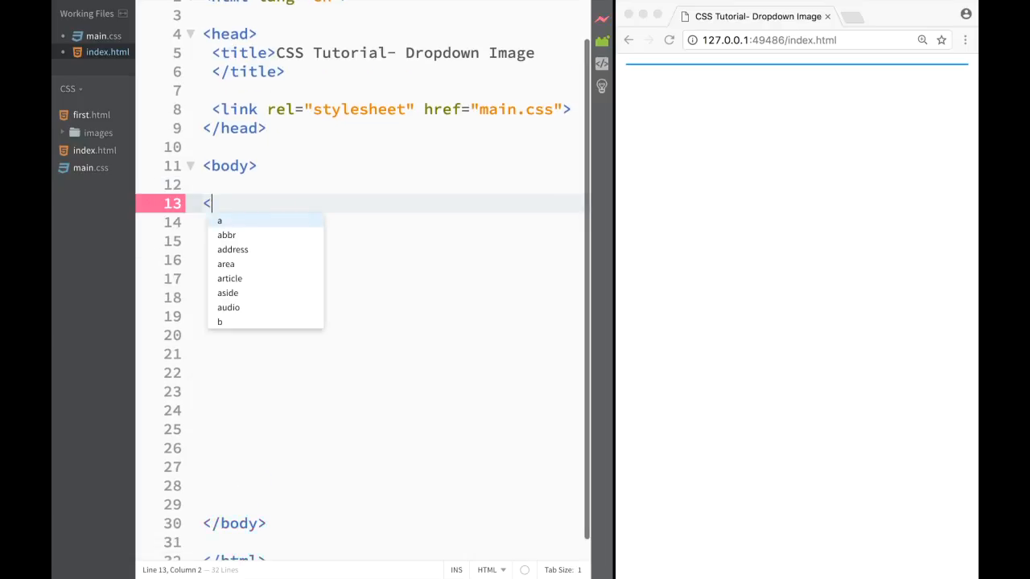
text(div)
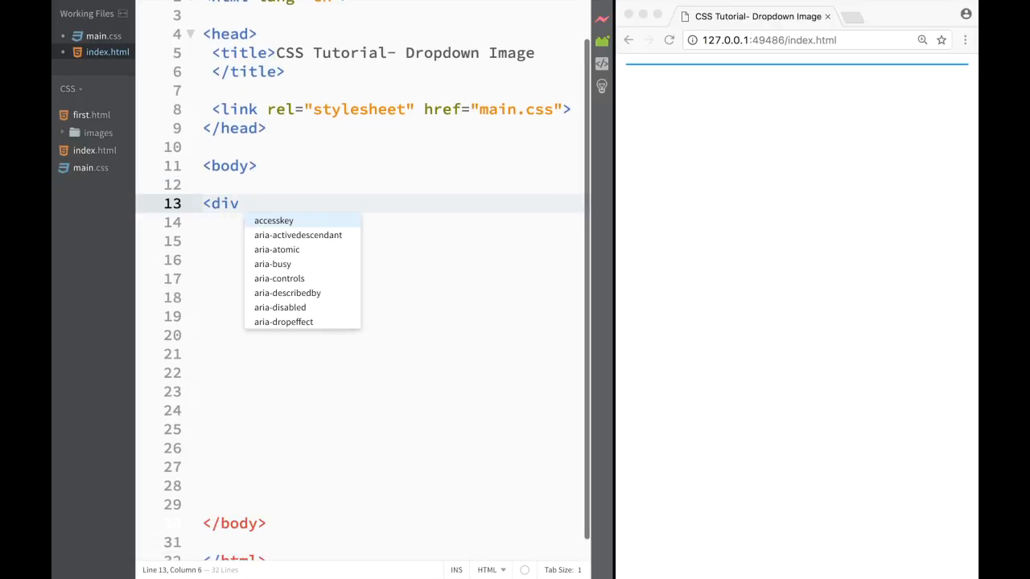
text(class)
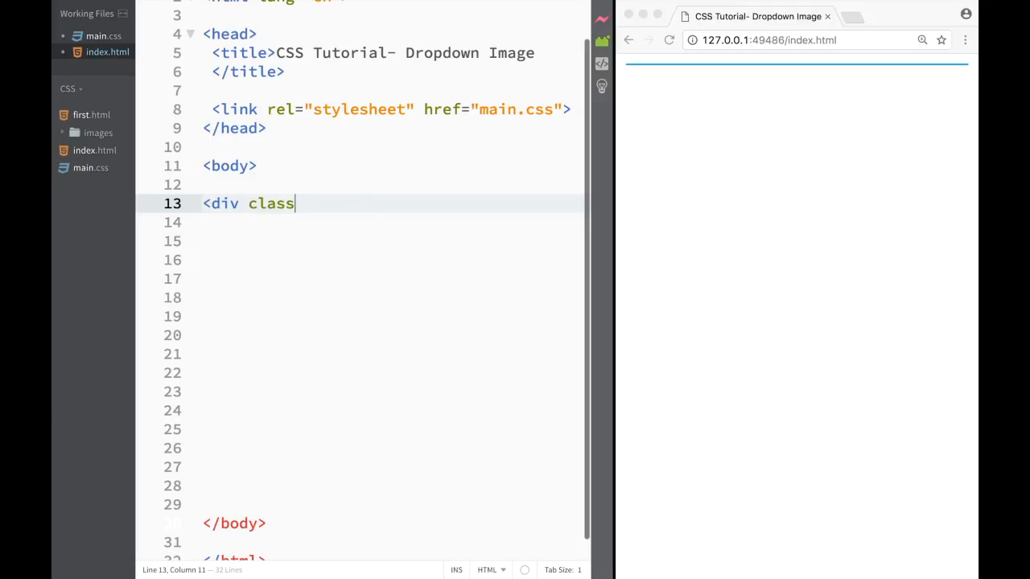
text(="conta")
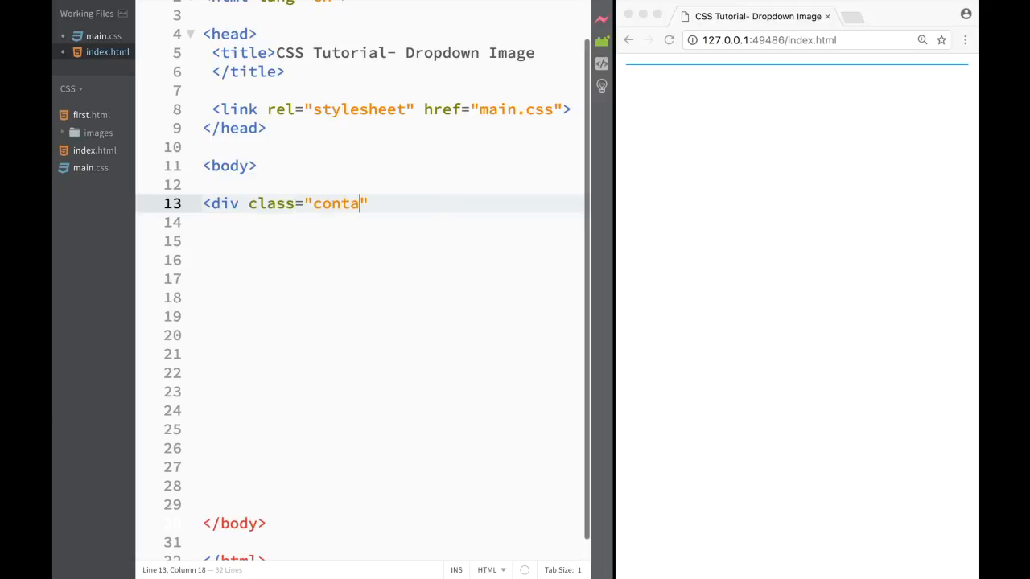
text(iner)
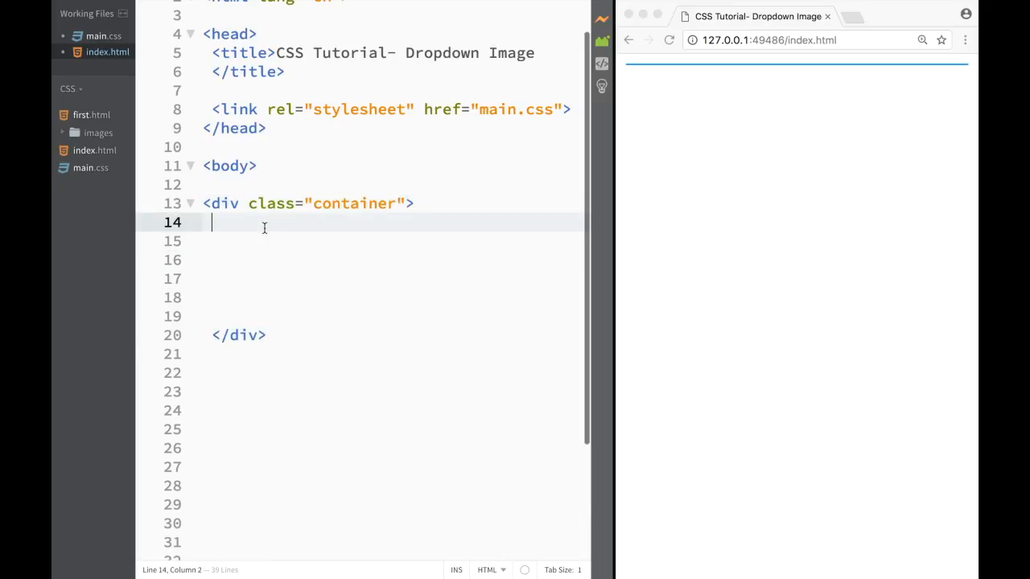
Add <img src="images/wallmart.jpg" width="50"> inside the container as a thumbnail
text(<img)
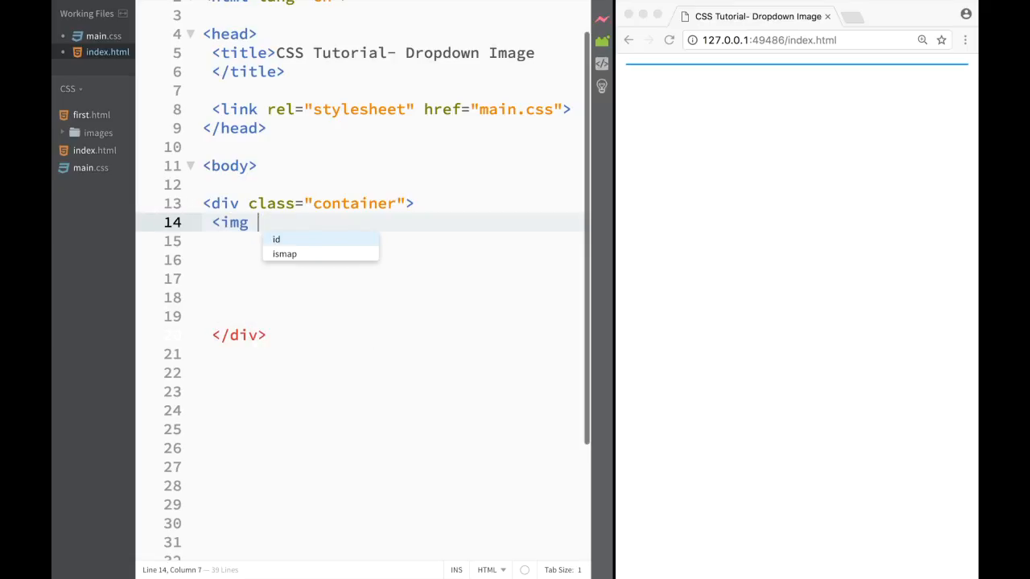
text(src)
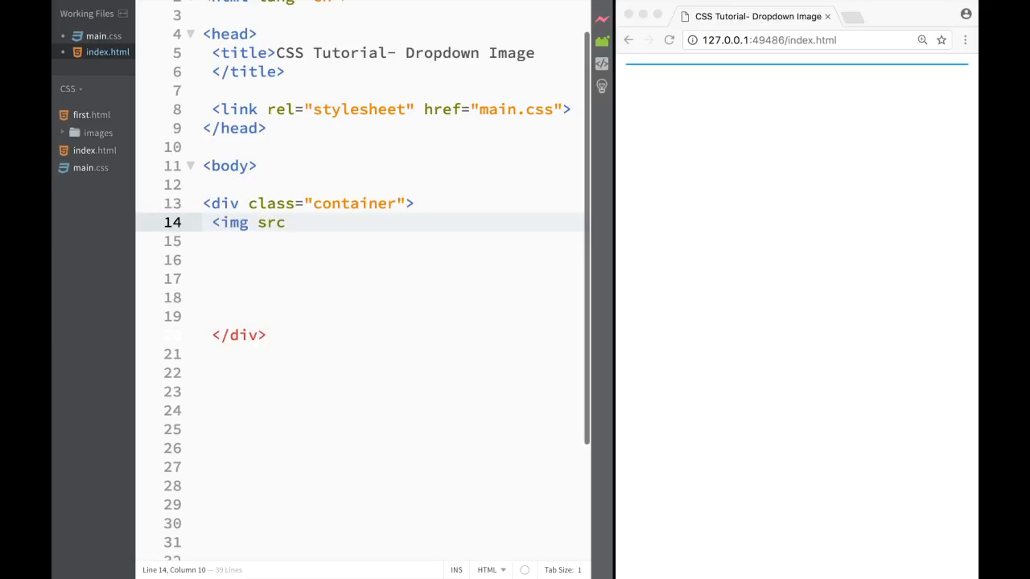
text(="images/)
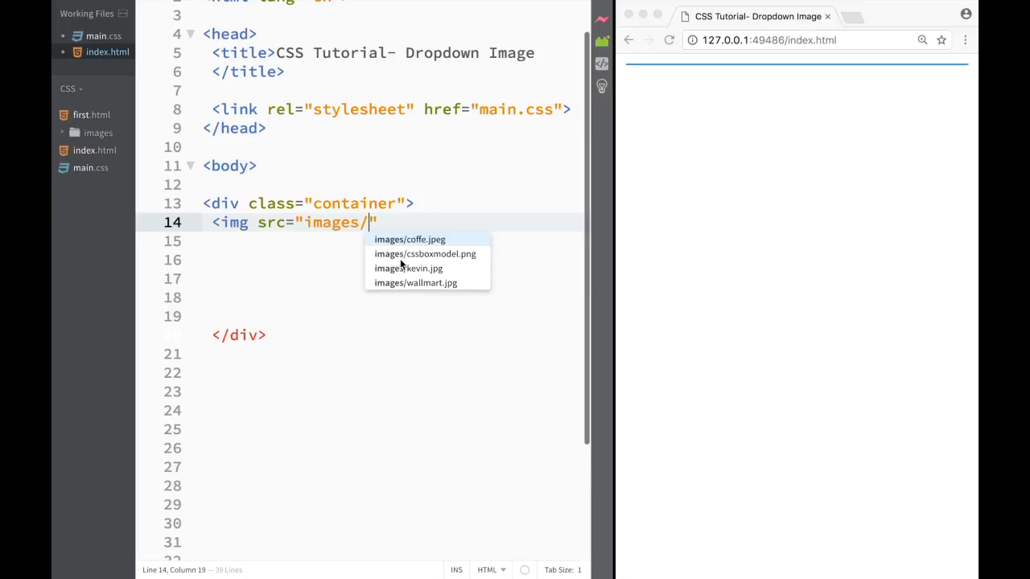
click(416, 283)
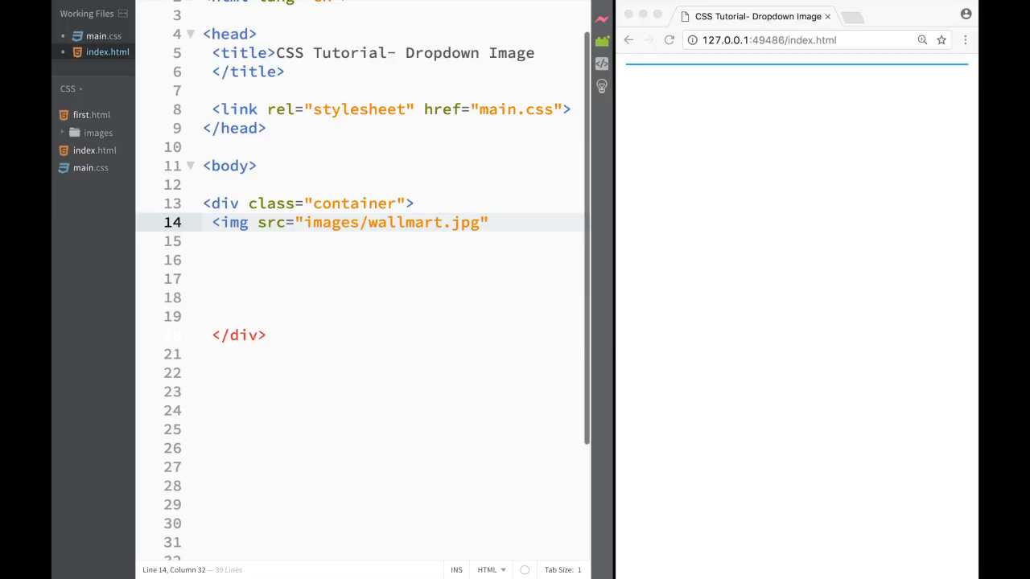
text(width="")
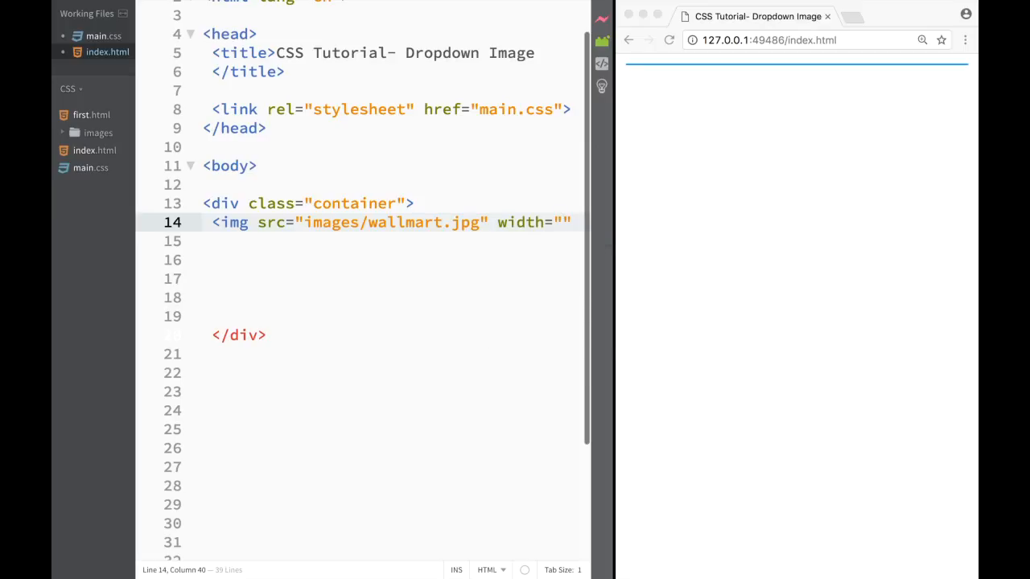
text(50)
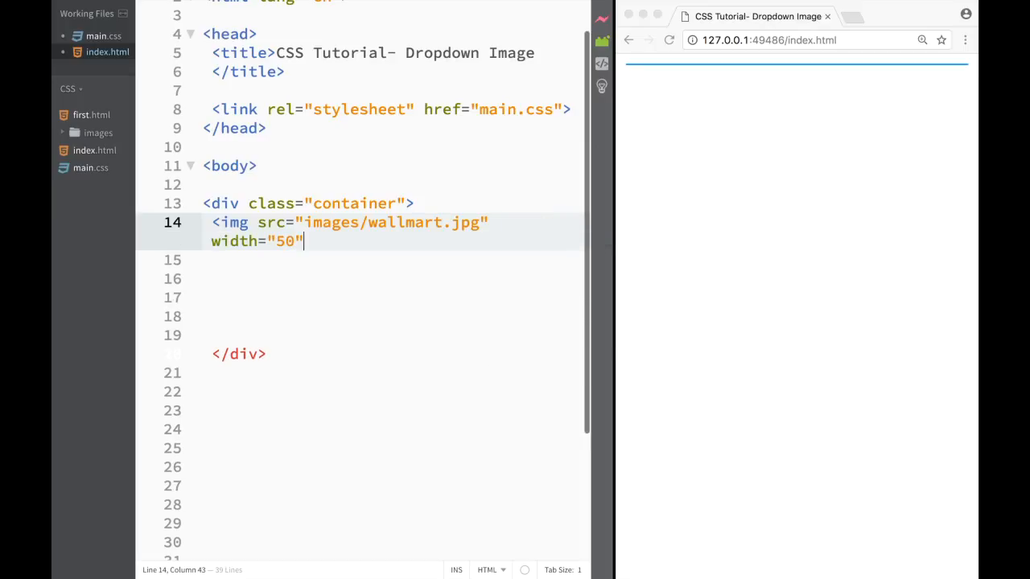
text(>)
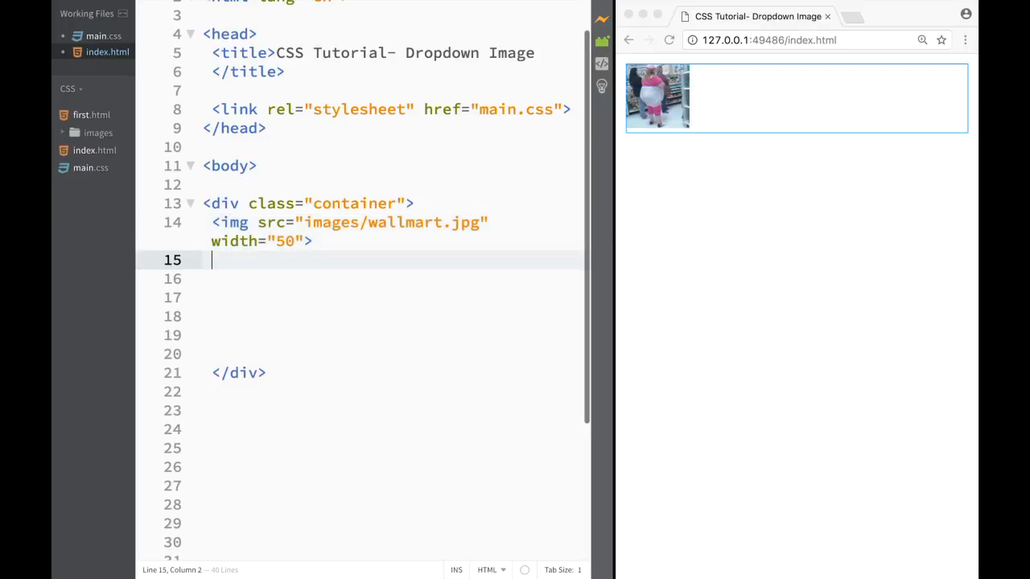
Add an empty <div class="content"> with blank lines below the thumbnail image
text(<div)
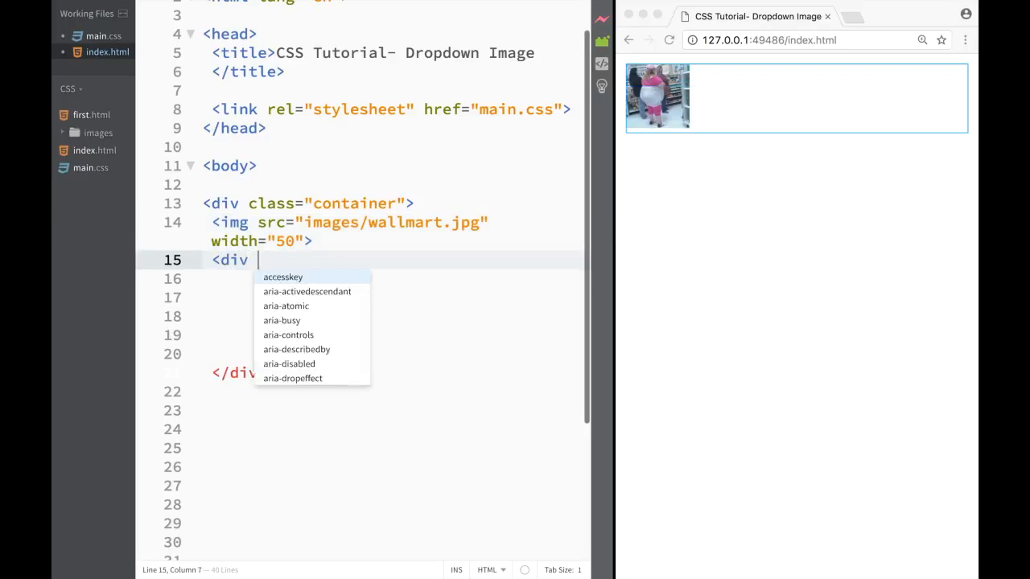
text(class)
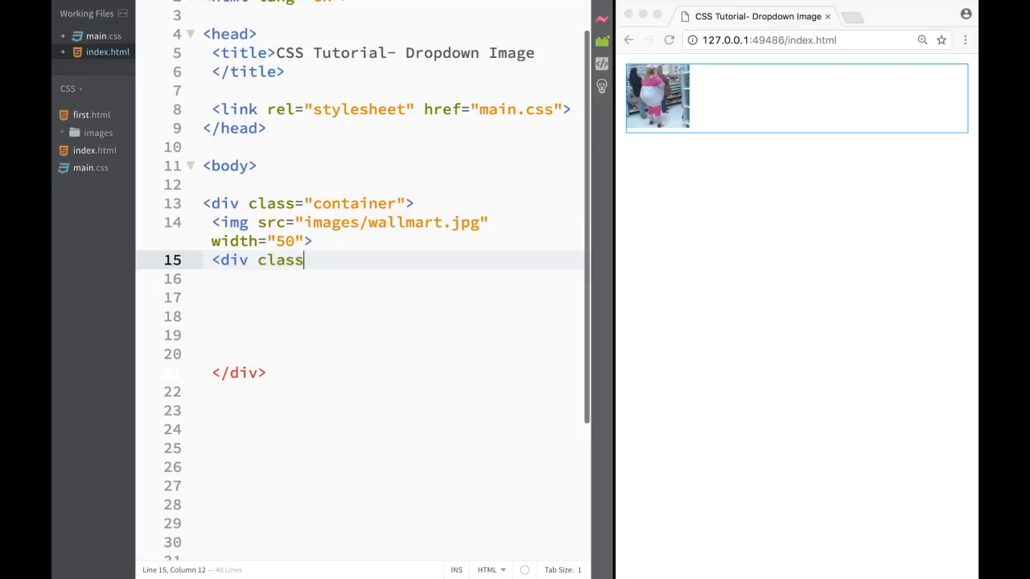
text(="con")
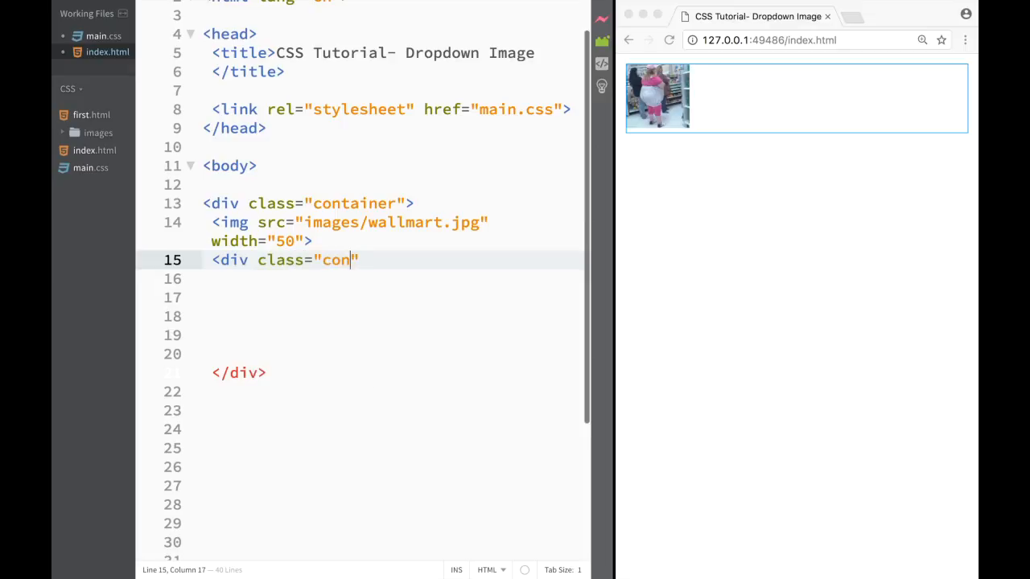
text(tent)
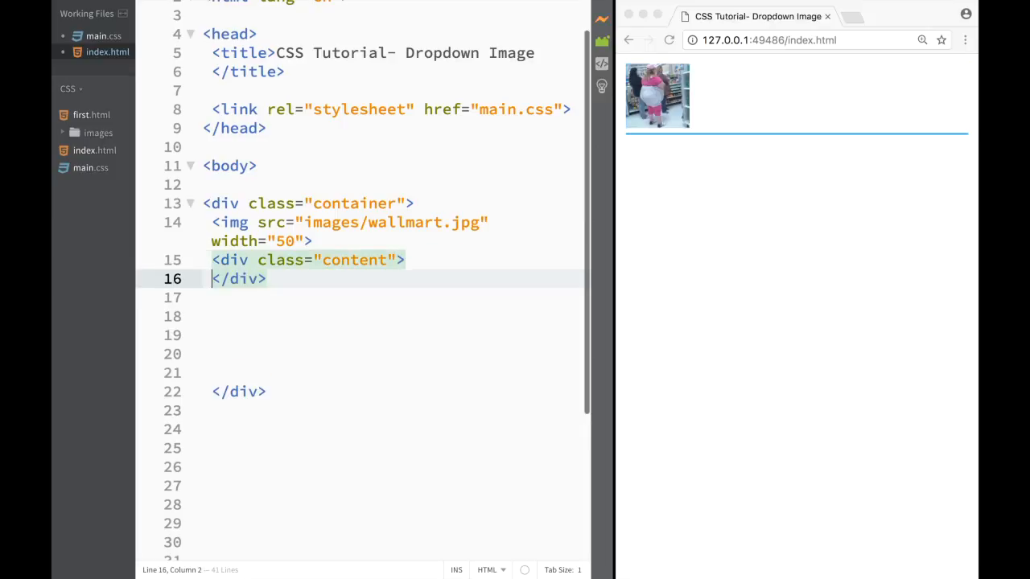
key(Enter)
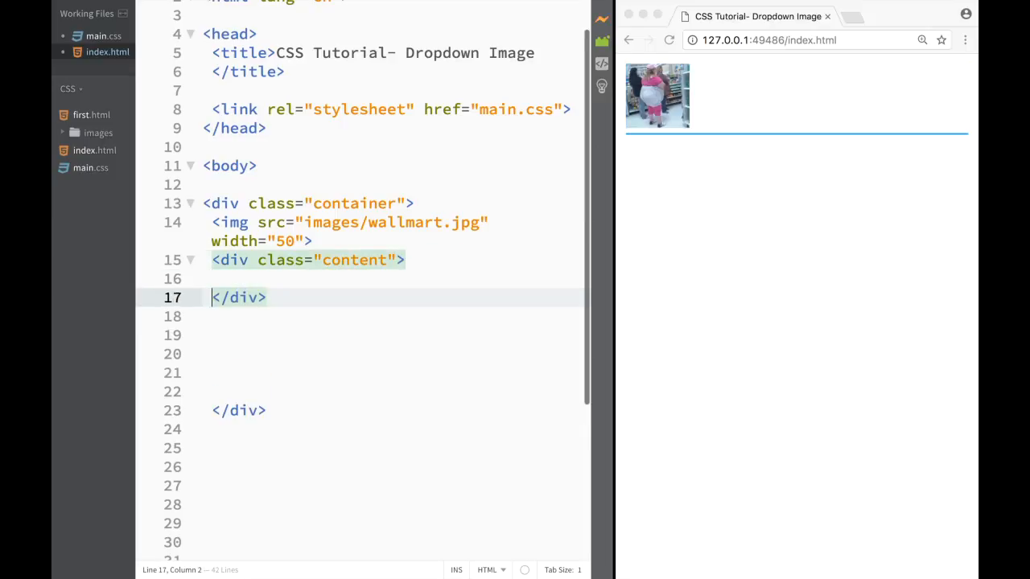
key(enter)
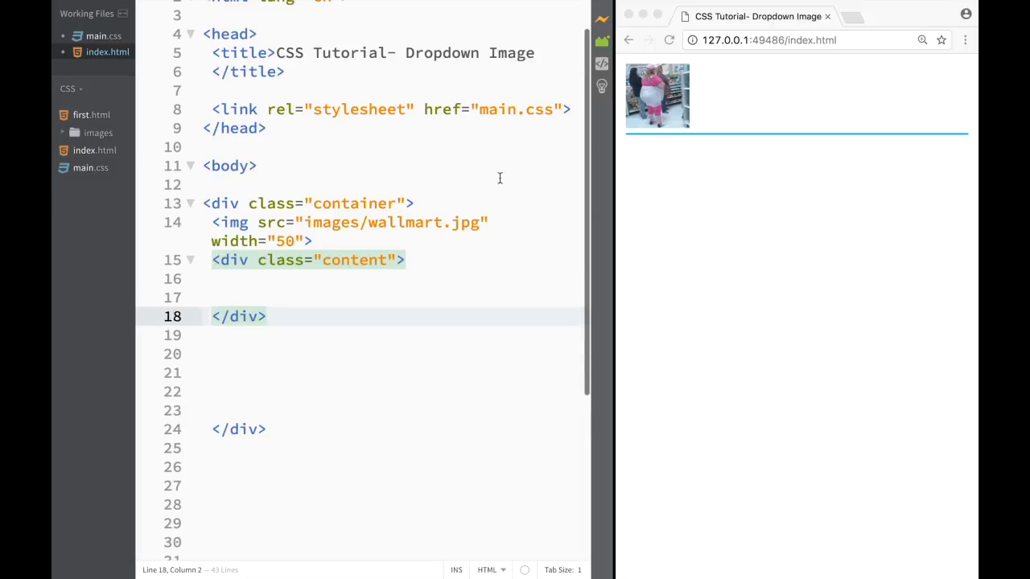
Add <img src="images/wallmart.jpg" width="300"> inside the content div
text(>)
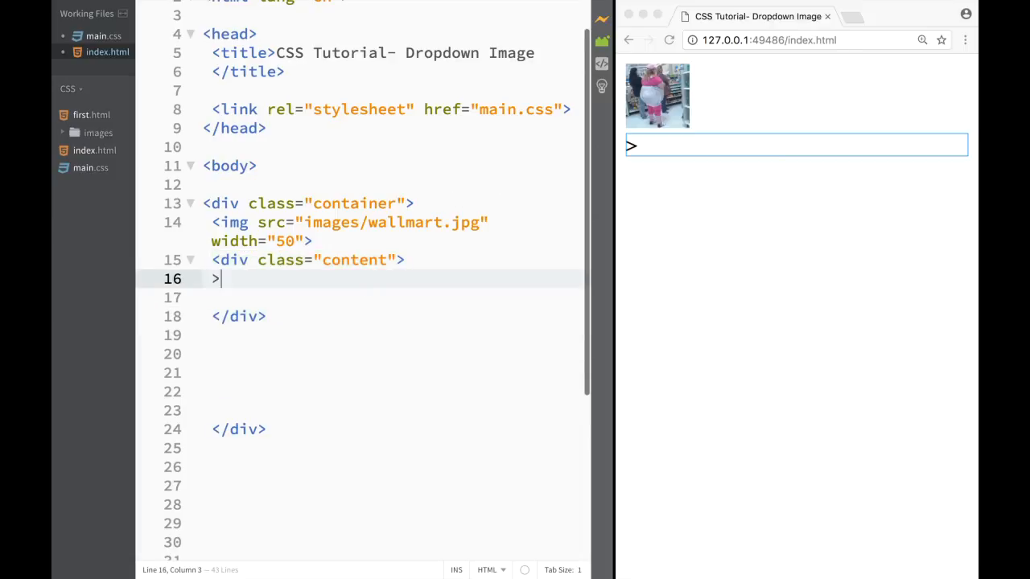
text(<i)
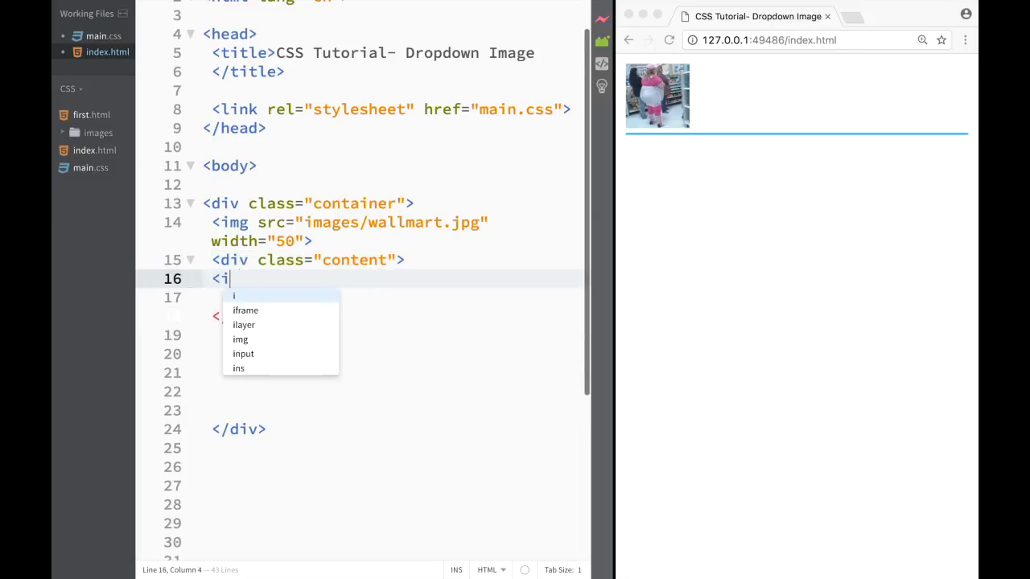
text(mg)
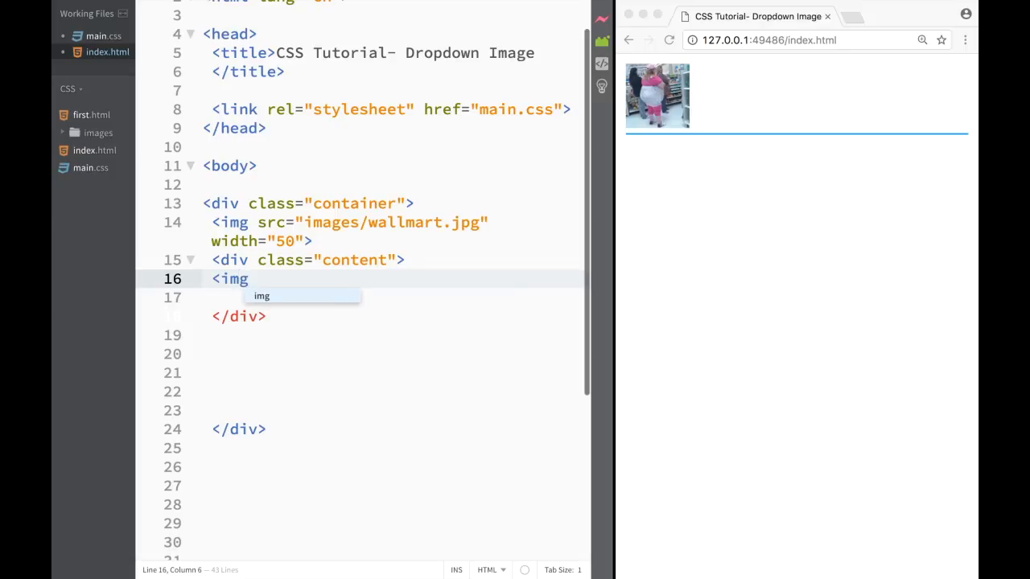
text(src=)
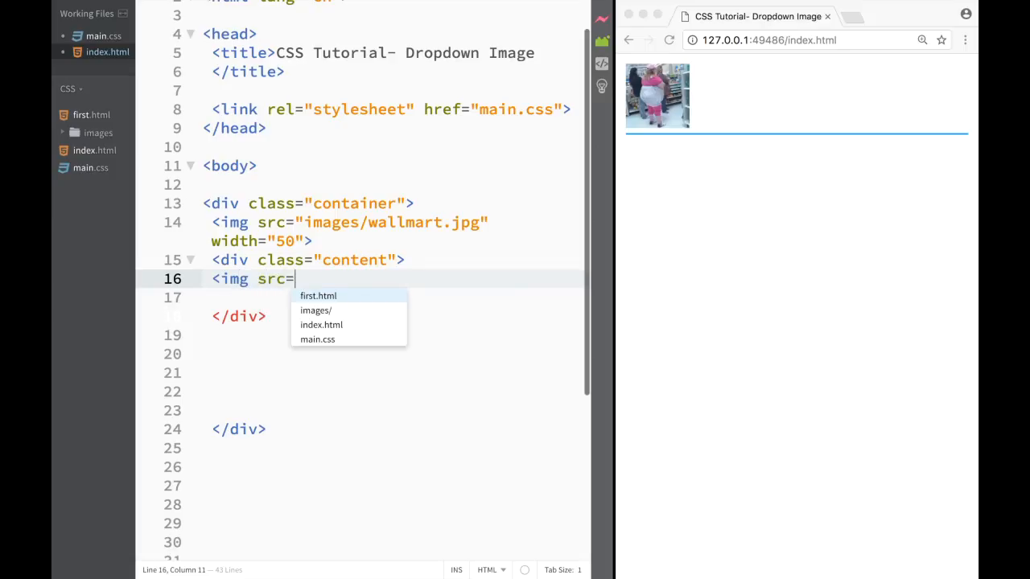
text(")
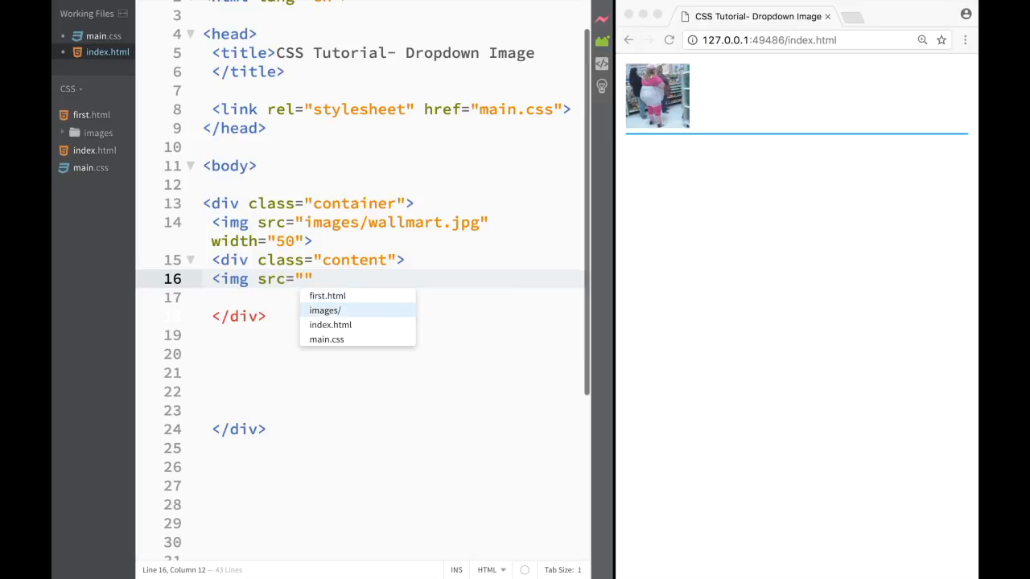
click(324, 309)
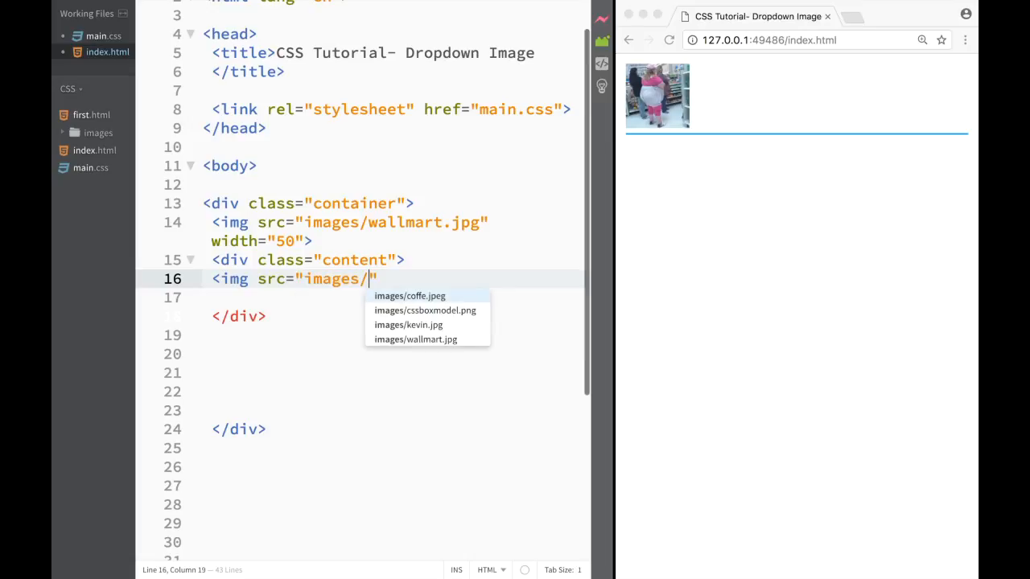
click(416, 339)
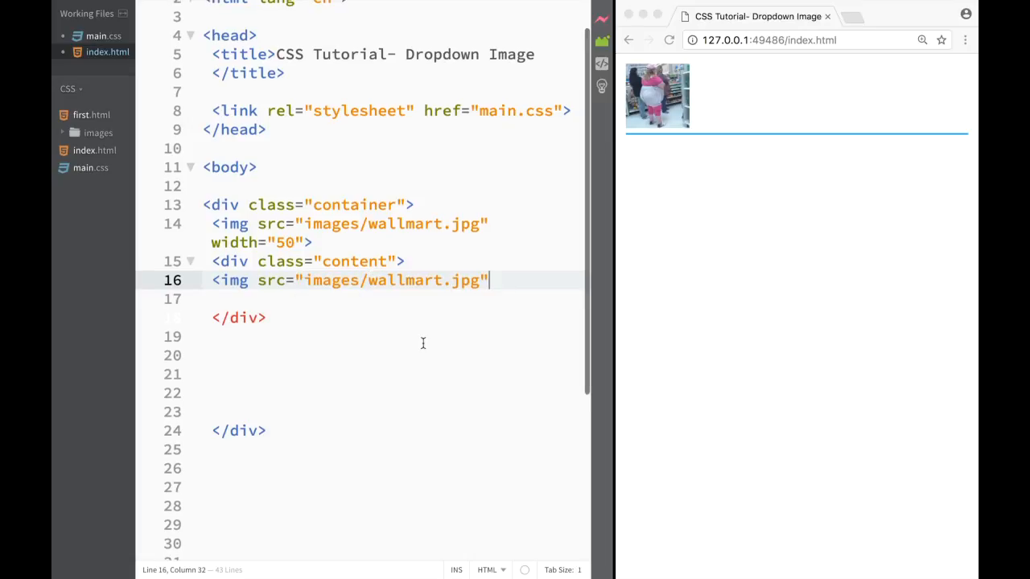
text(width="")
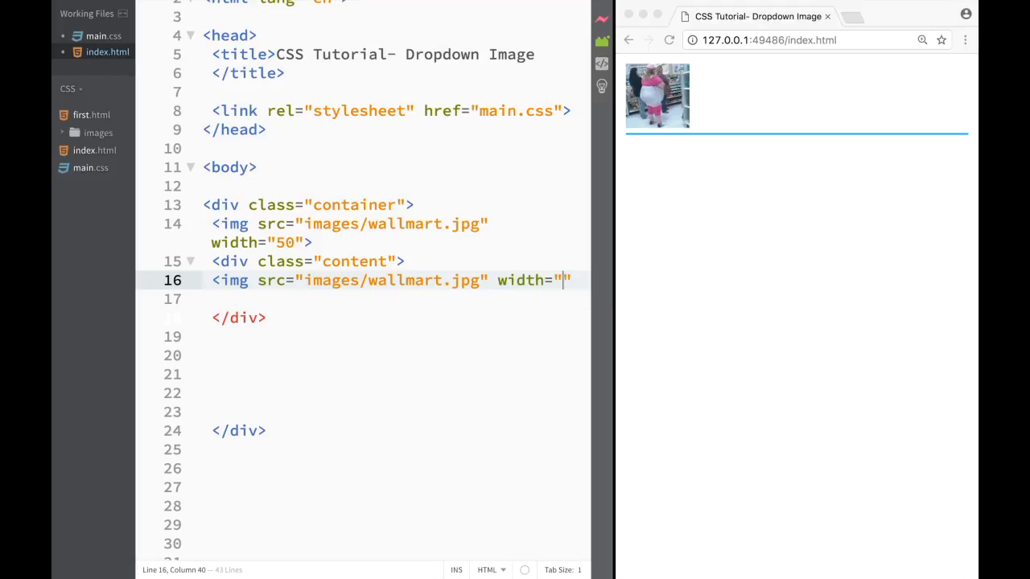
text(300)
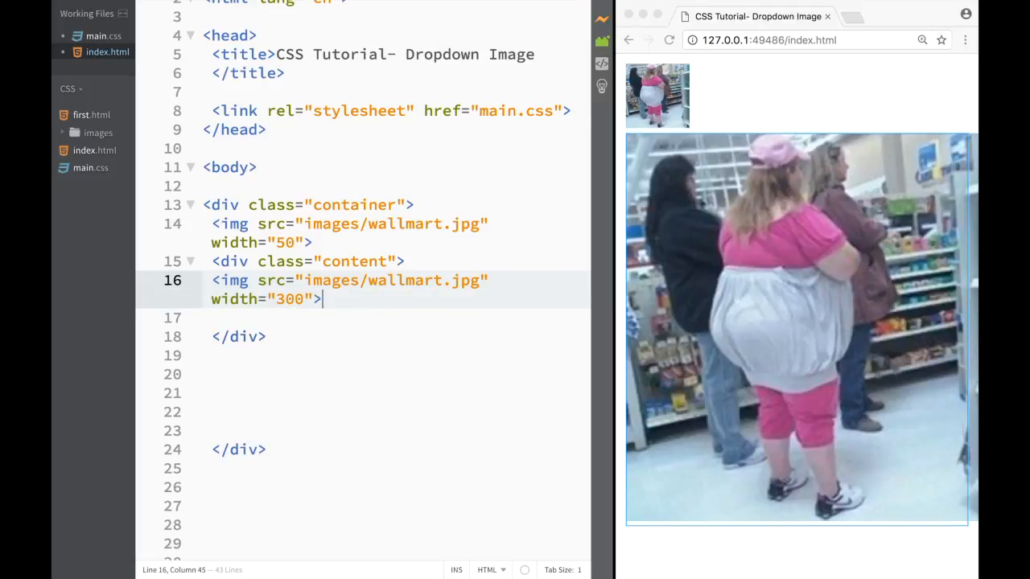
Add a <div class="text"> reading 'NICE PANTS' beneath the large image
text(<)
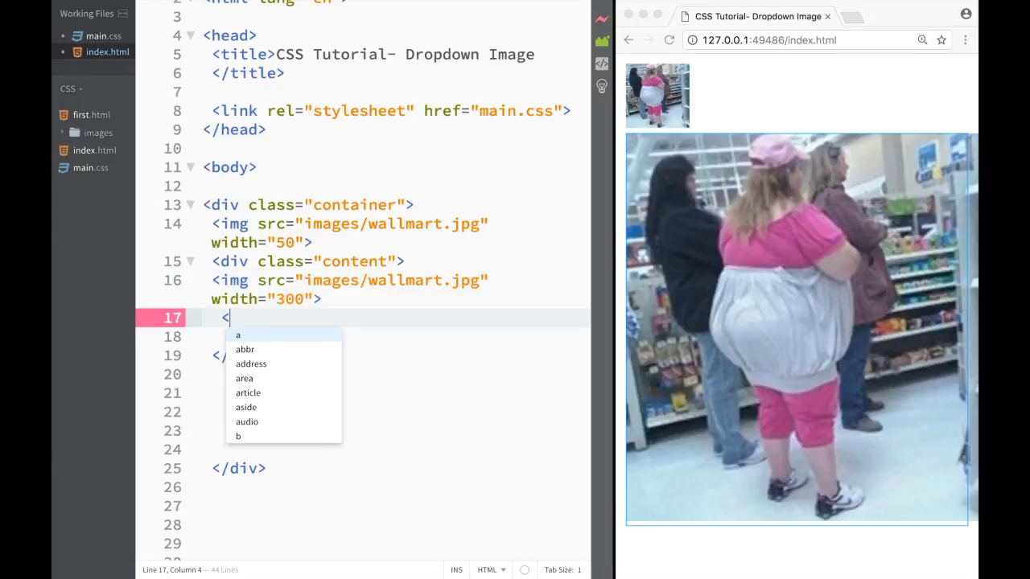
text(div class="text"></div>)
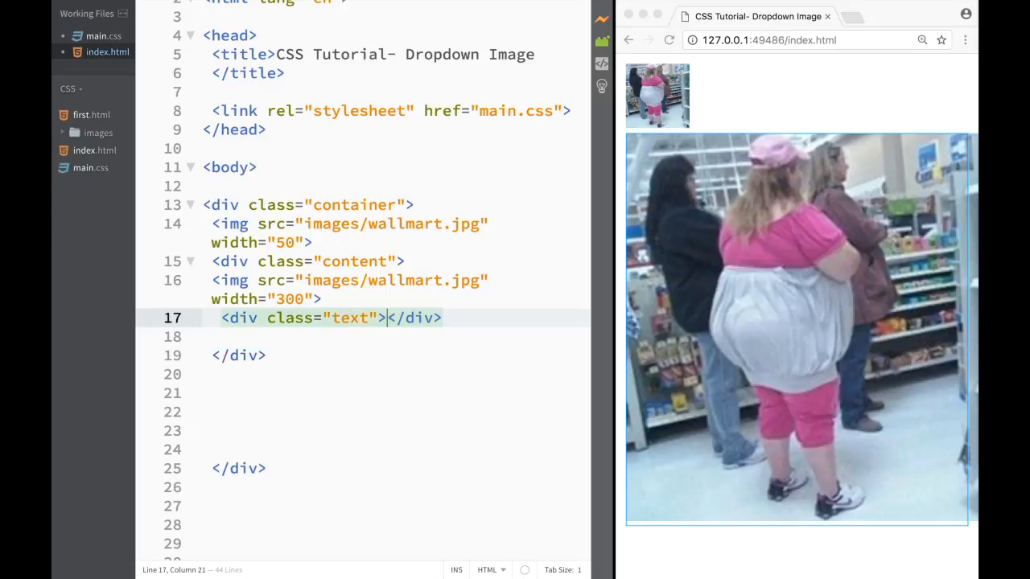
text(NICE)
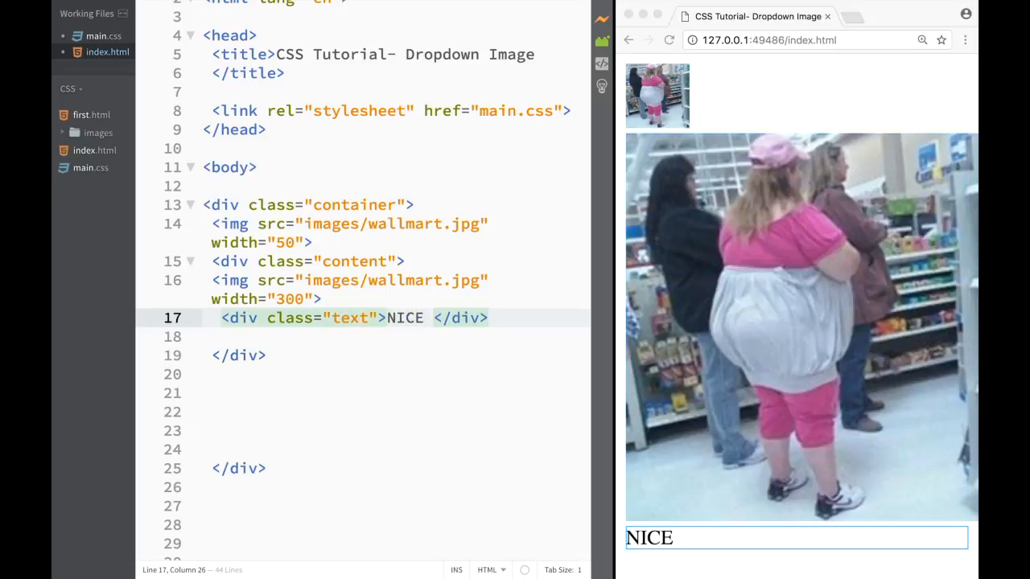
text(PANTS)
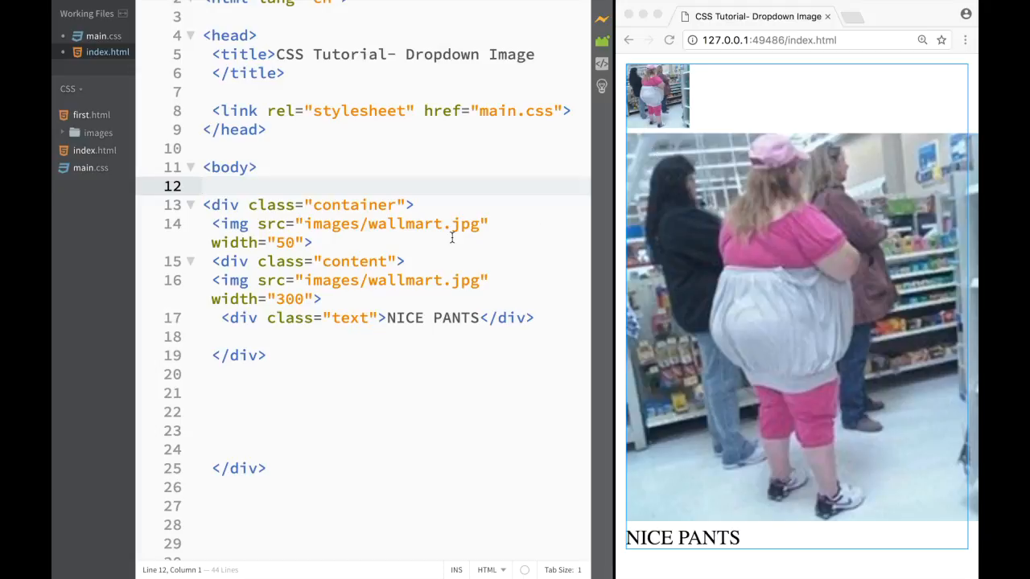
Quick Edit the .container rule, adding display: inline-block and position: relative
right_click(346, 204)
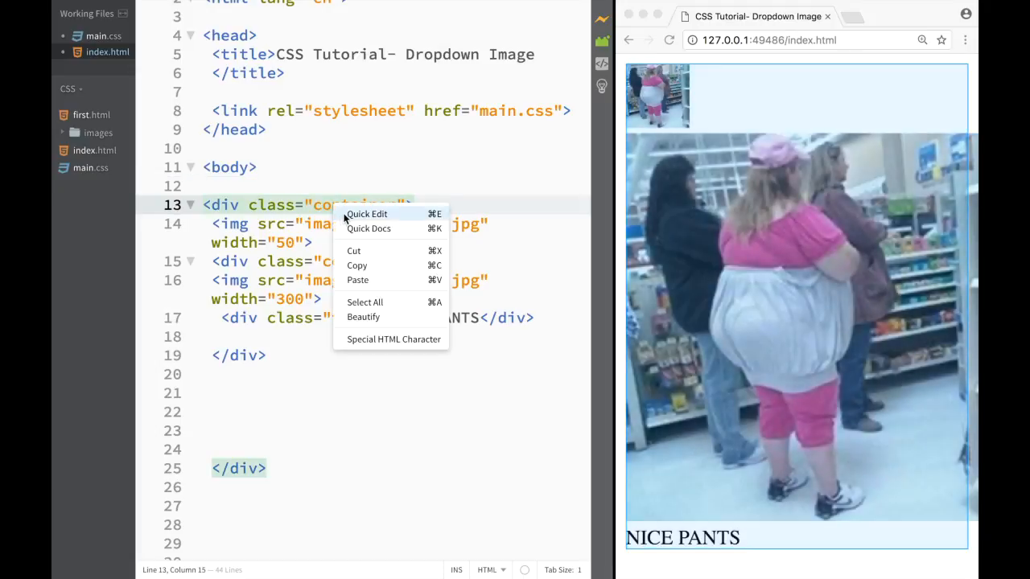
click(366, 213)
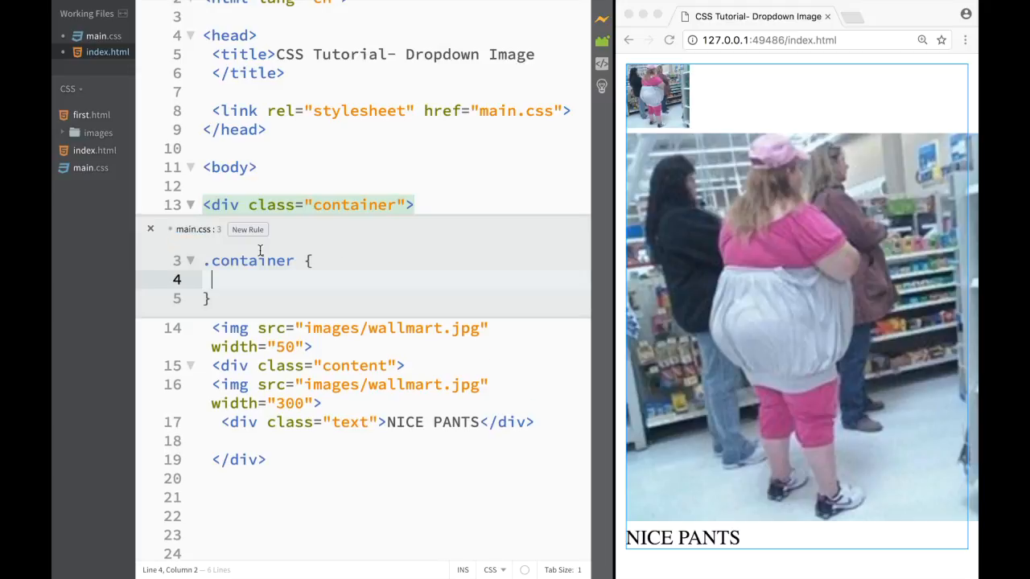
mouse_move(286, 275)
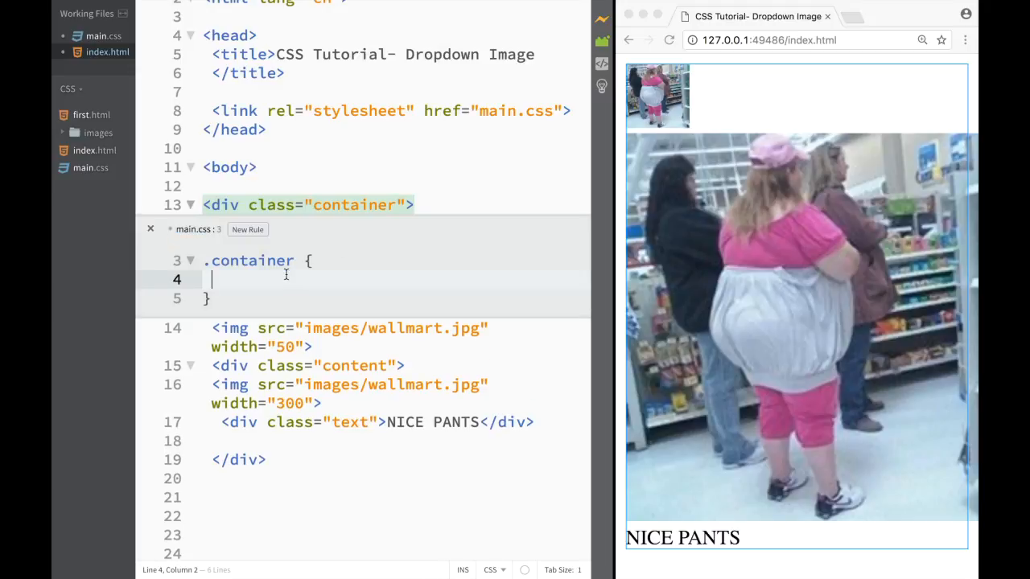
text(display:)
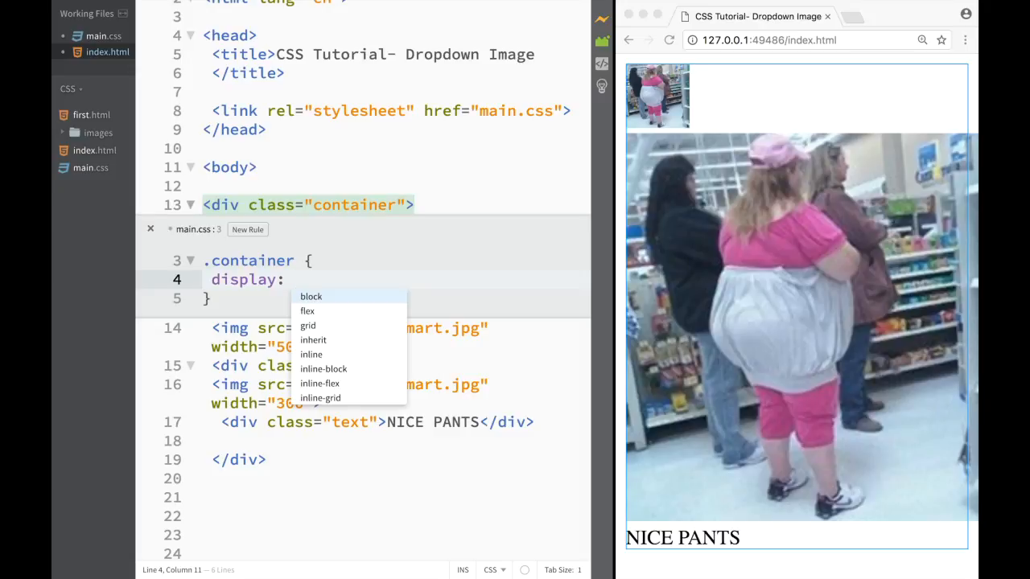
click(323, 369)
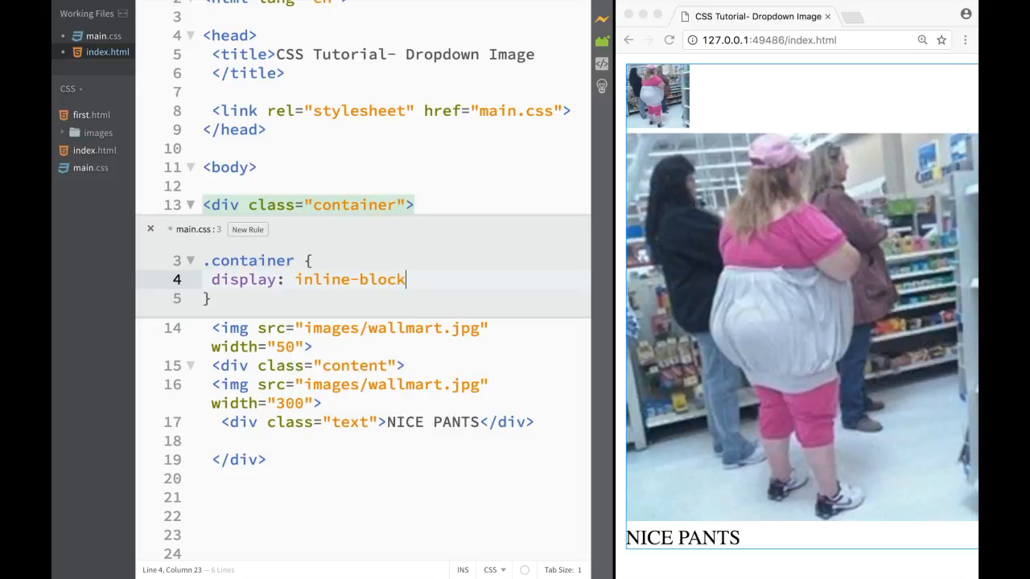
key(Enter)
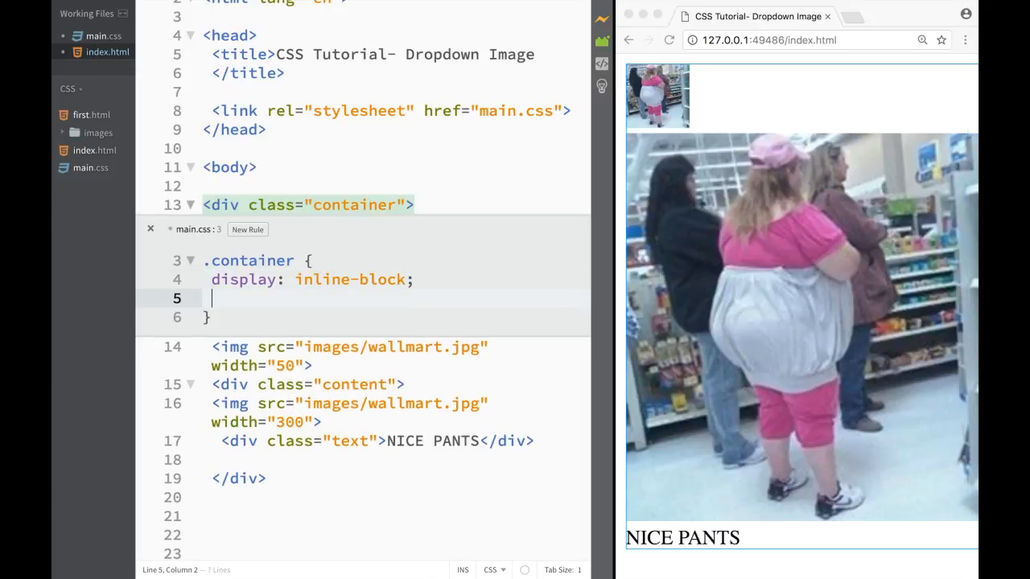
text(p)
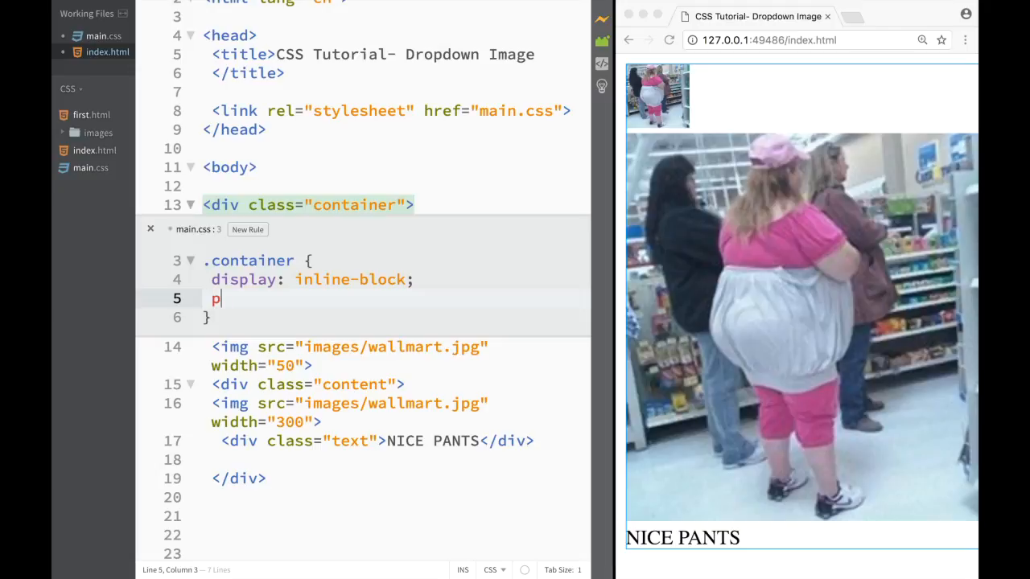
text(p)
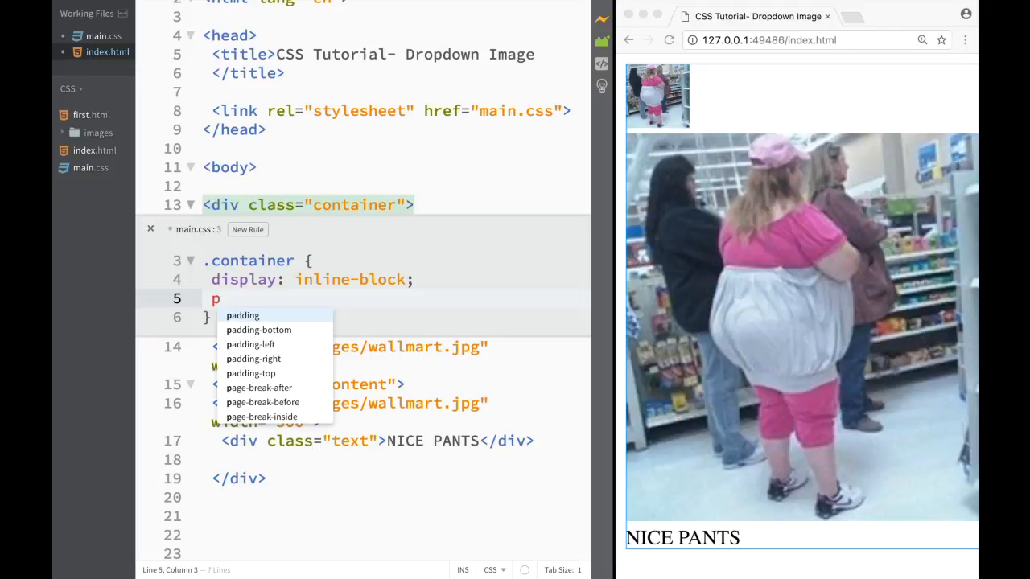
text(osition:)
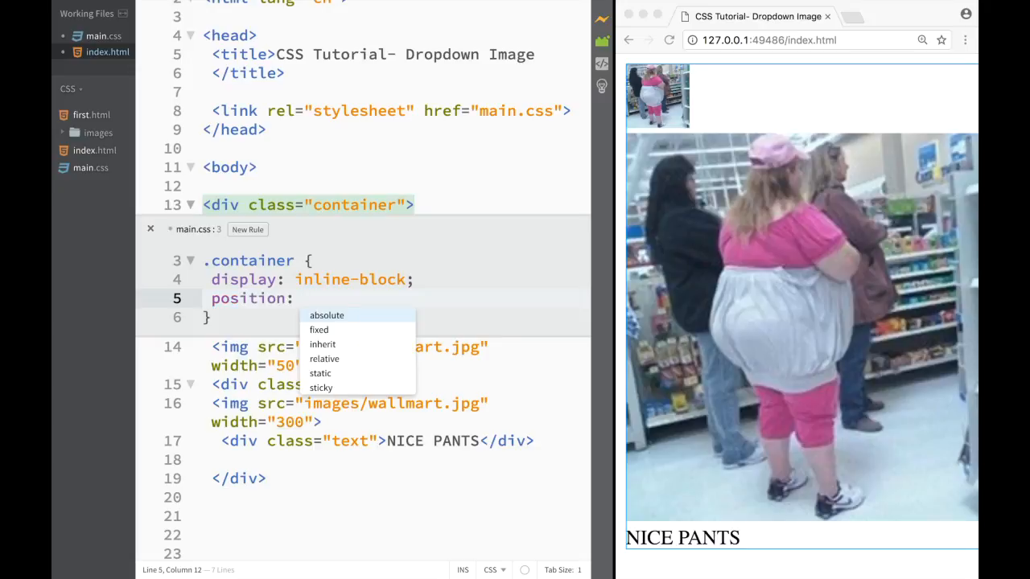
mouse_move(324, 359)
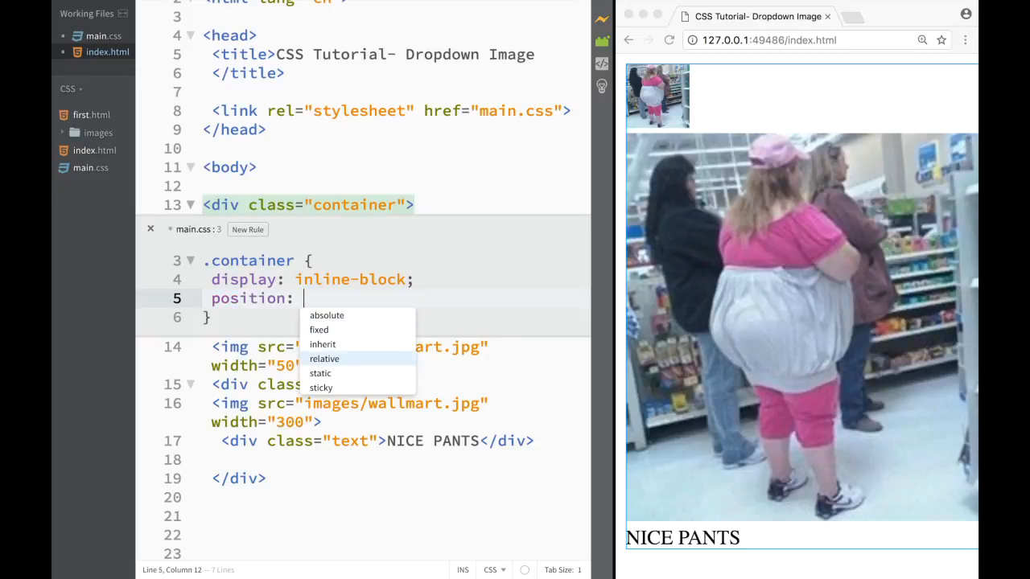
click(325, 359)
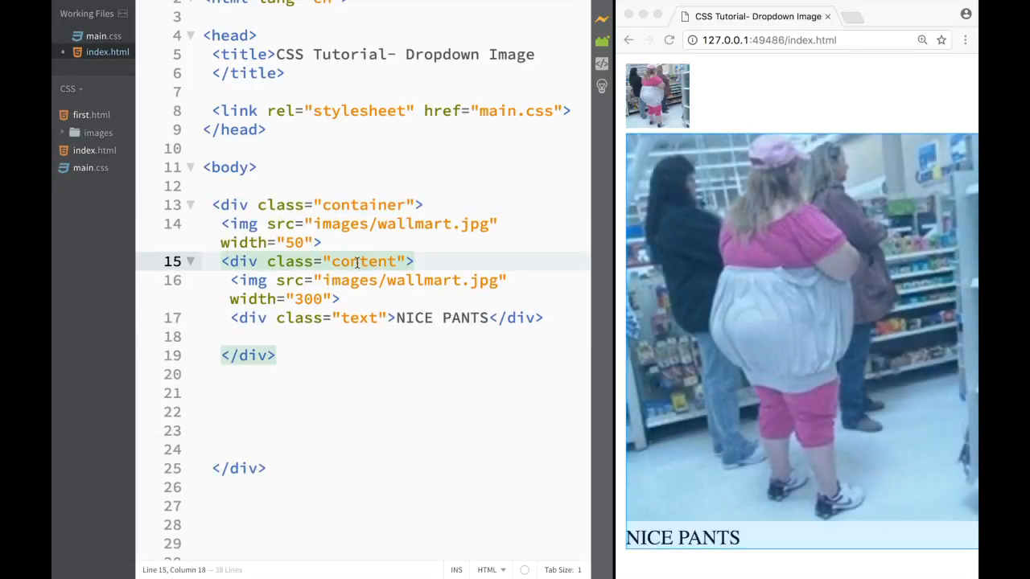
Give the .content rule position: absolute, z-index: 1 and display: none, then close Quick Edit
right_click(358, 258)
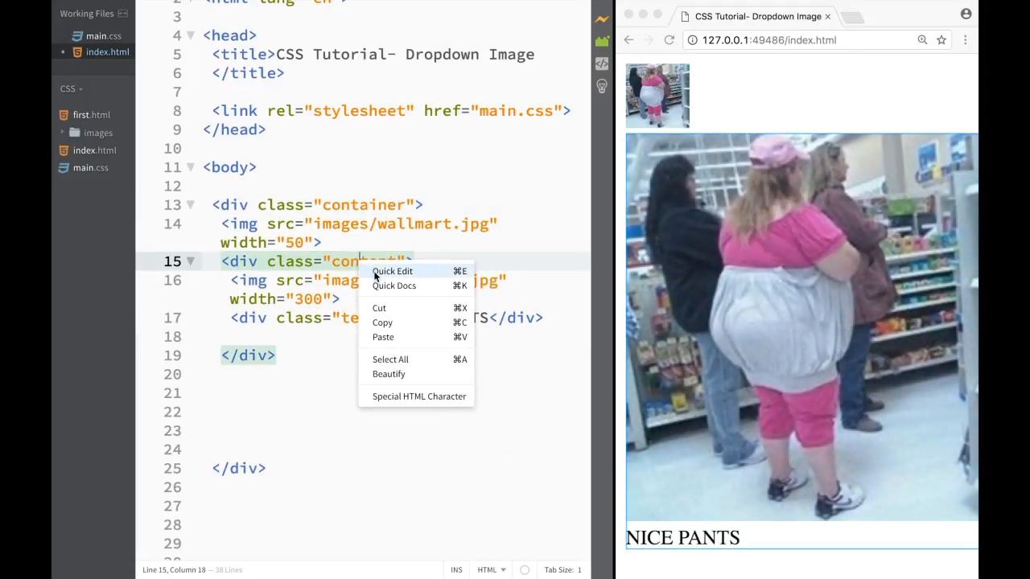
click(392, 271)
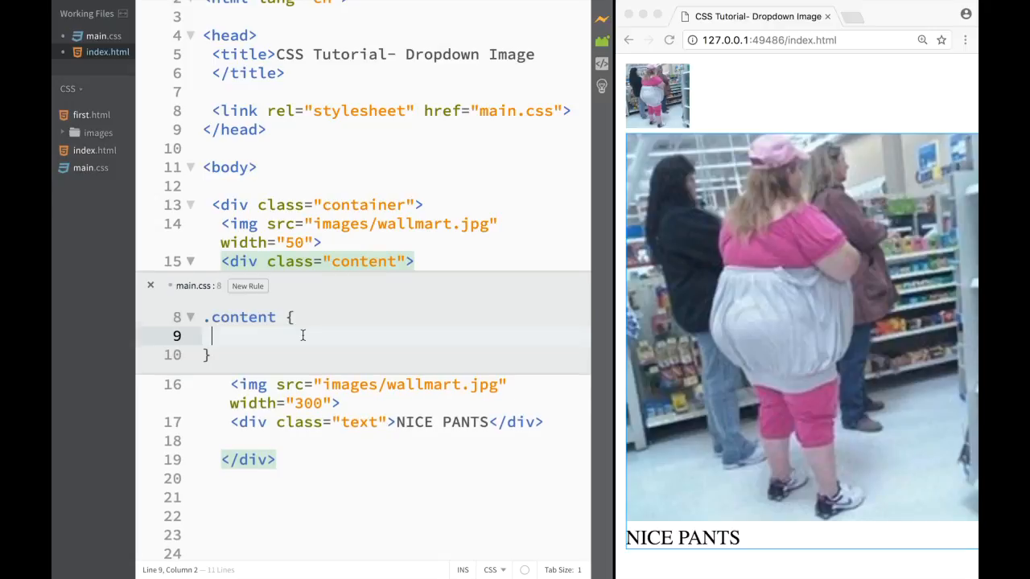
text(p)
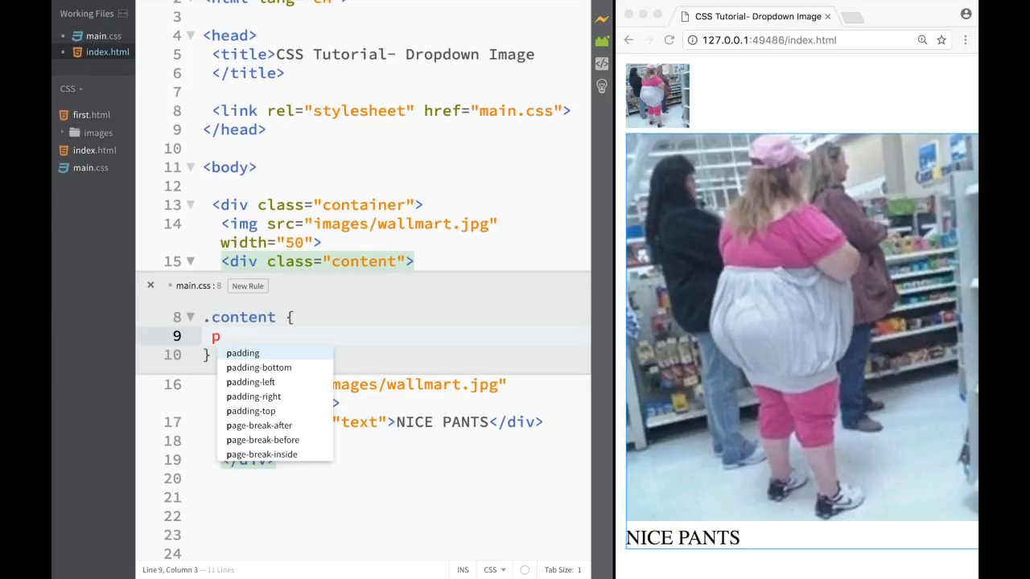
text(osition: absolute;)
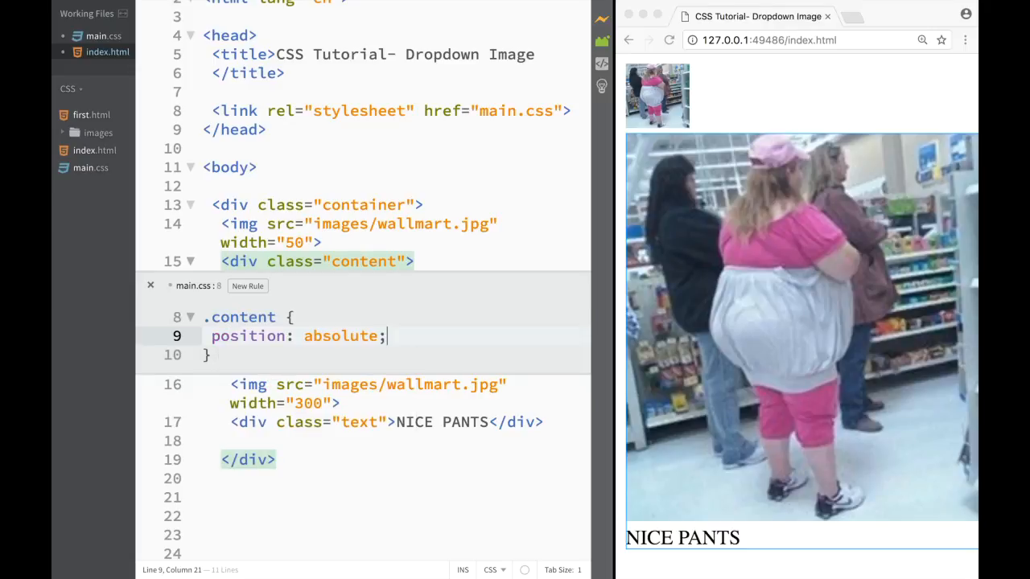
text(z-index:)
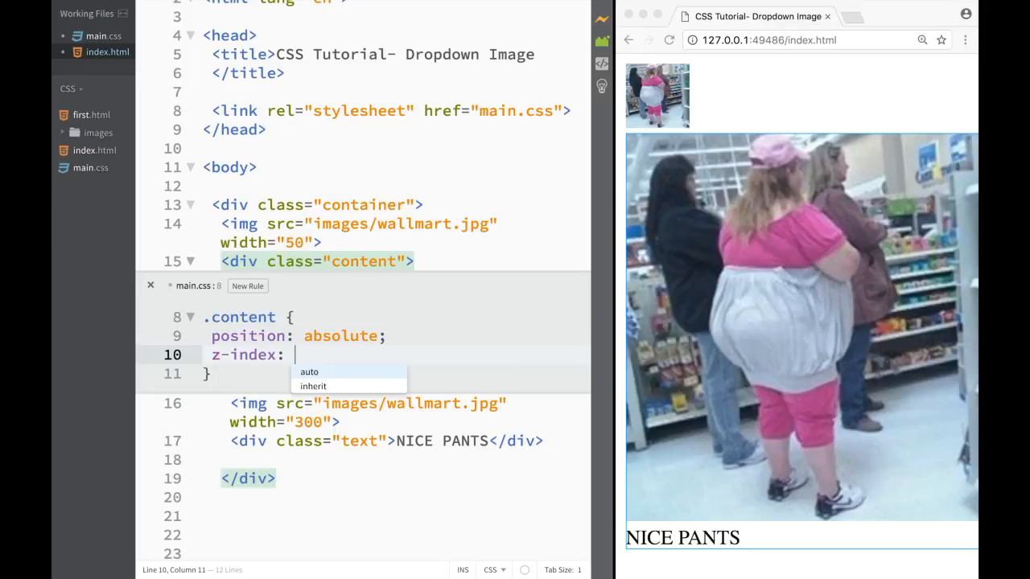
text(1;)
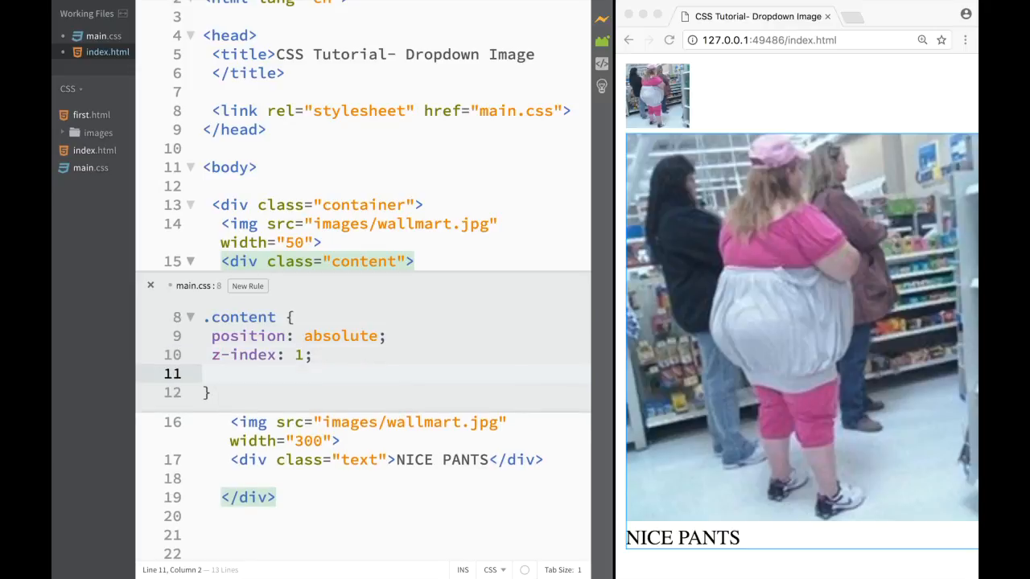
text(di)
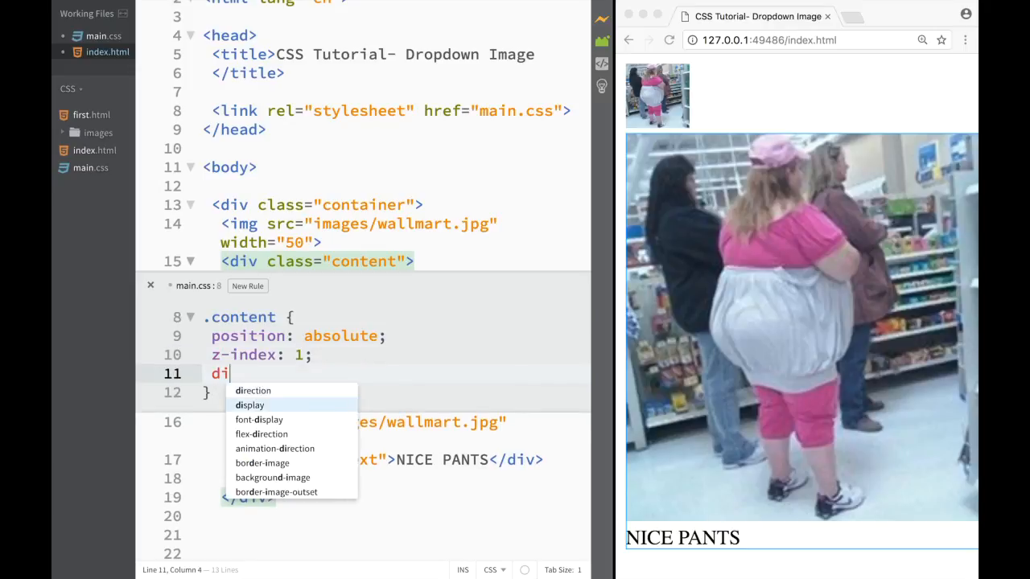
text(splay: none)
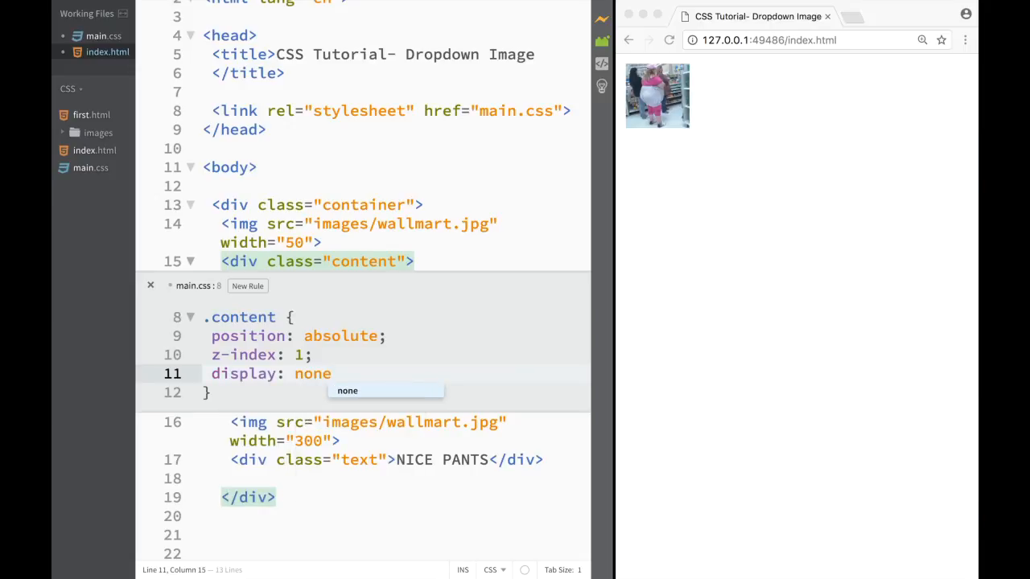
text(;)
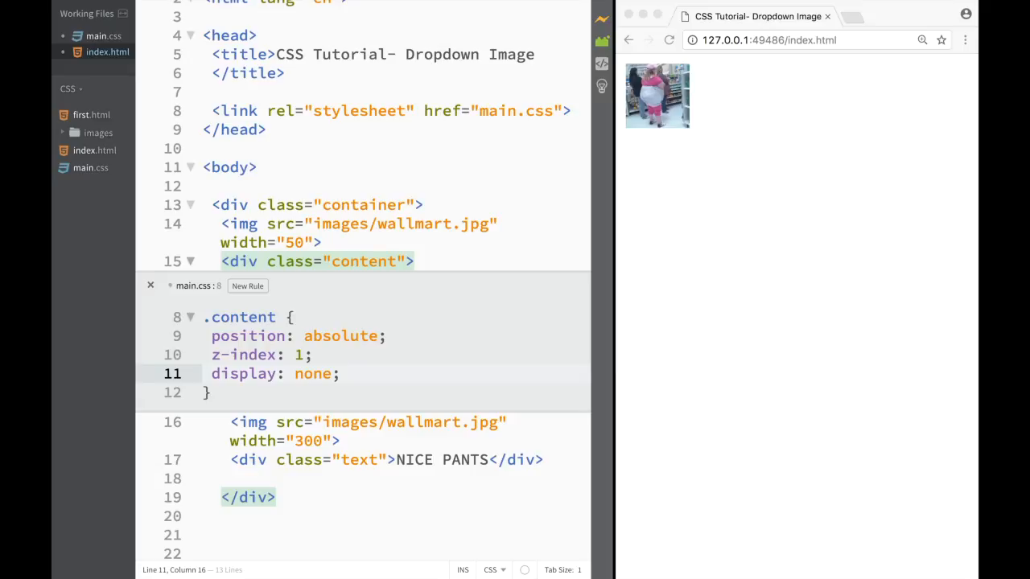
mouse_move(366, 354)
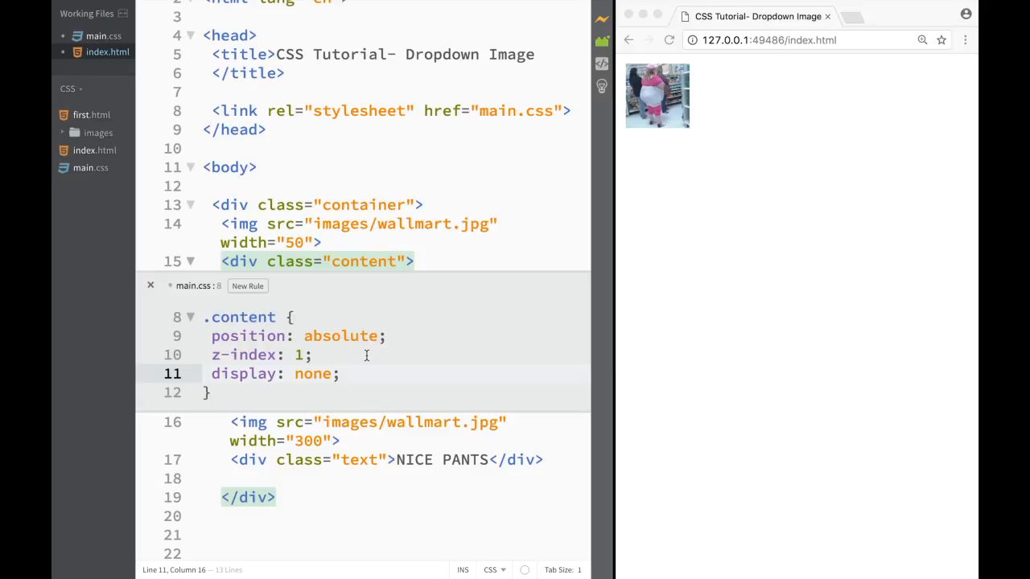
click(150, 286)
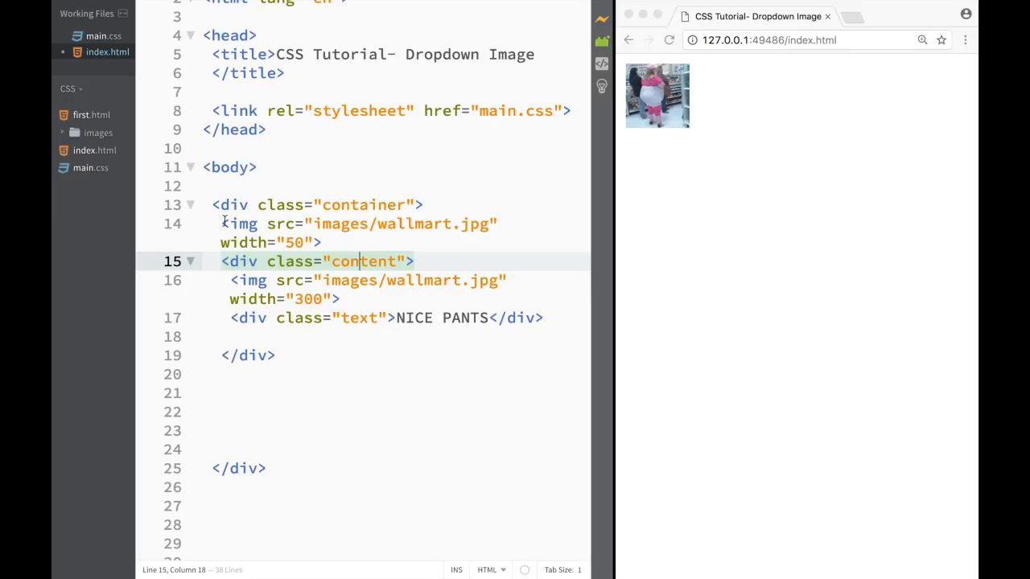
In main.css, add a .container:hover .content rule with display: block
click(103, 35)
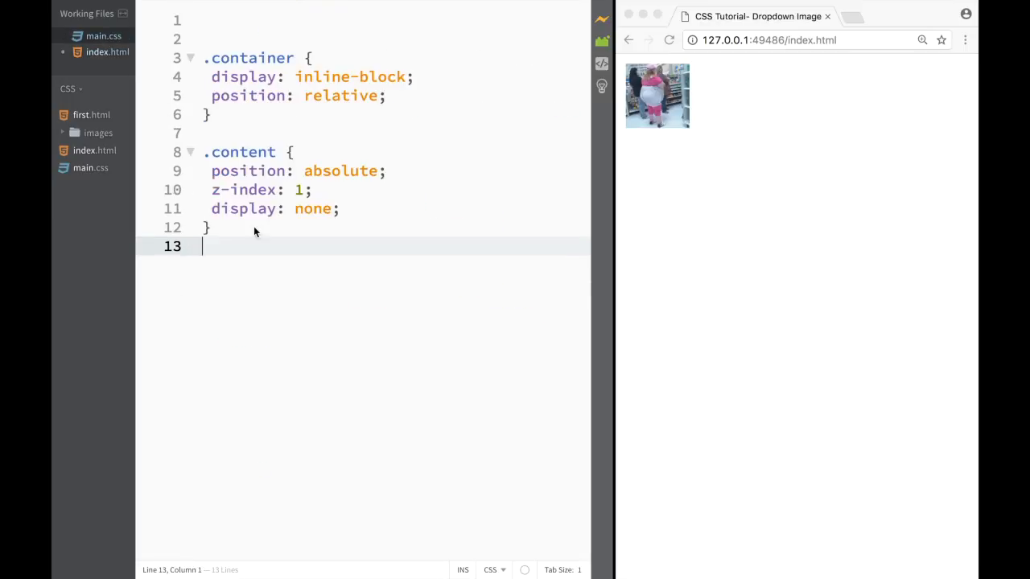
text(.)
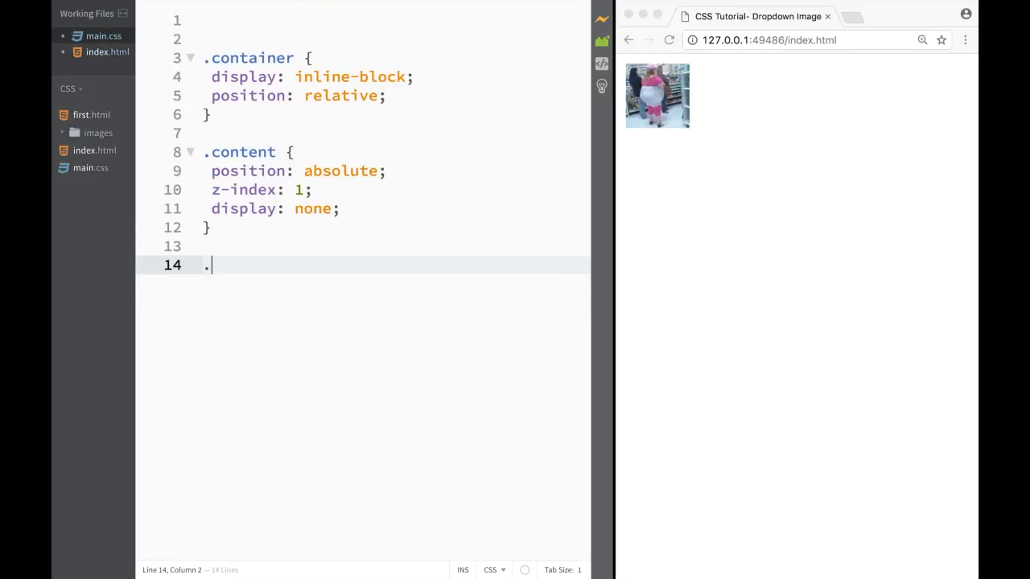
text(contei)
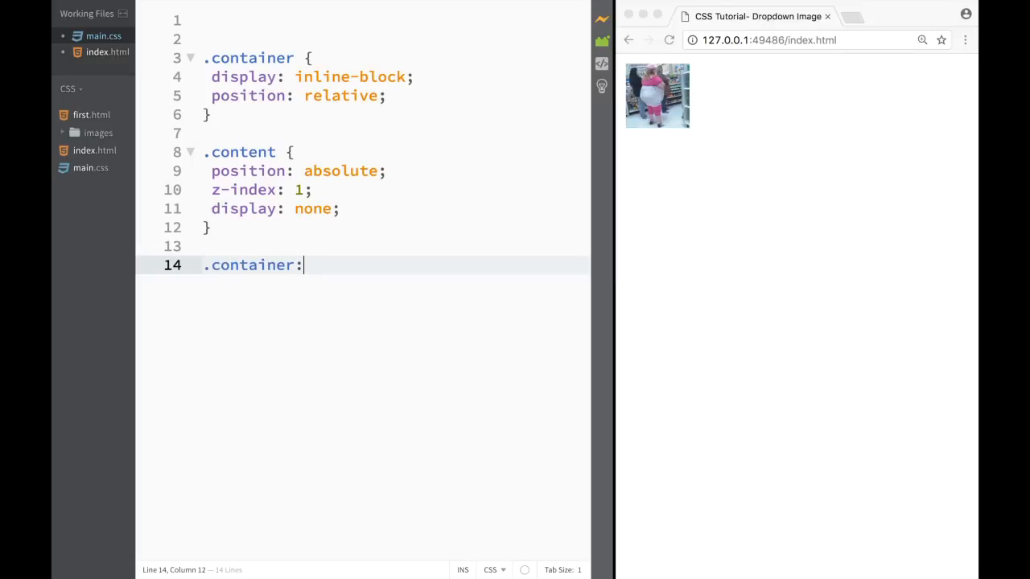
text(hover .)
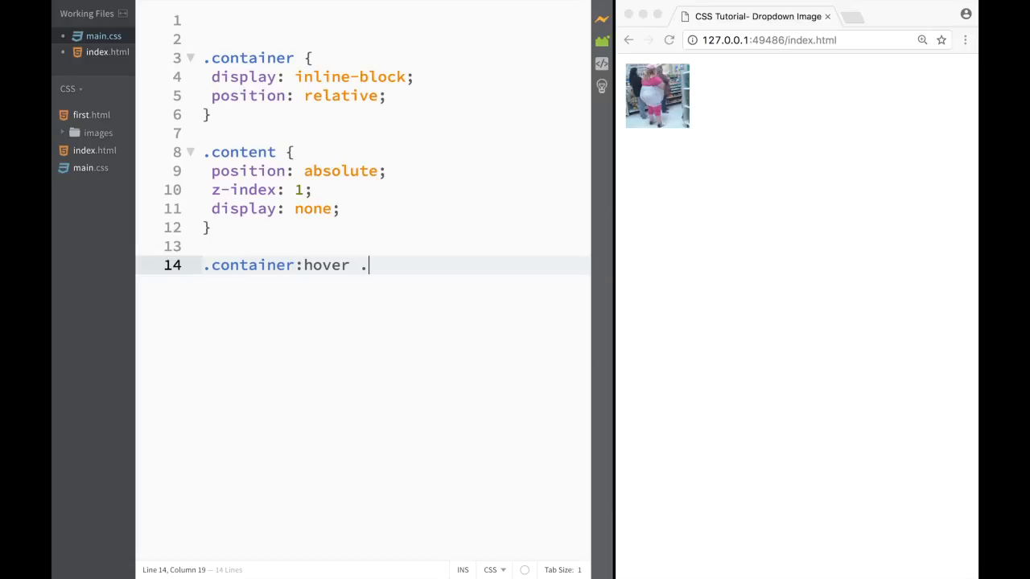
text(content)
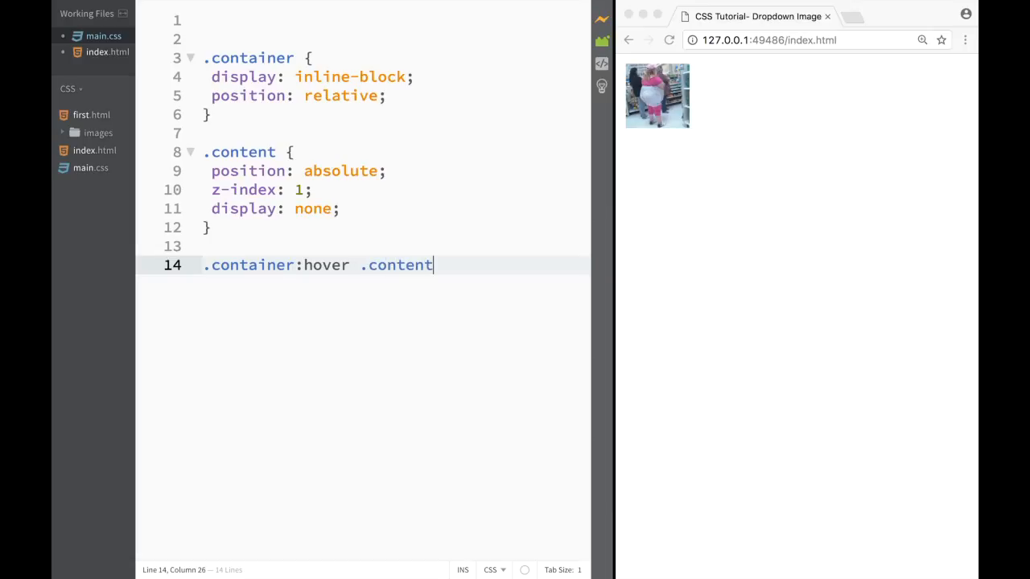
text({)
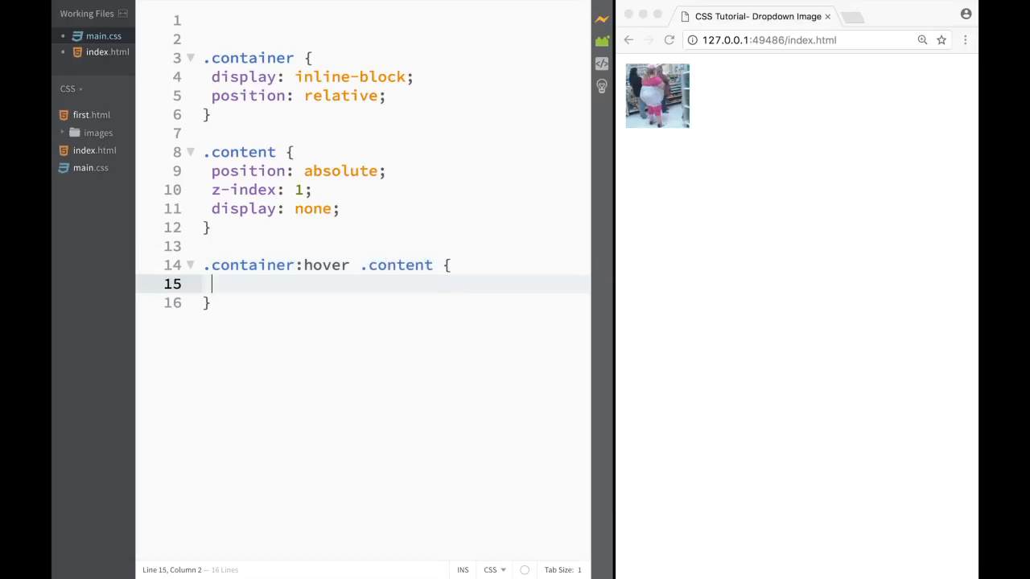
text(display: block)
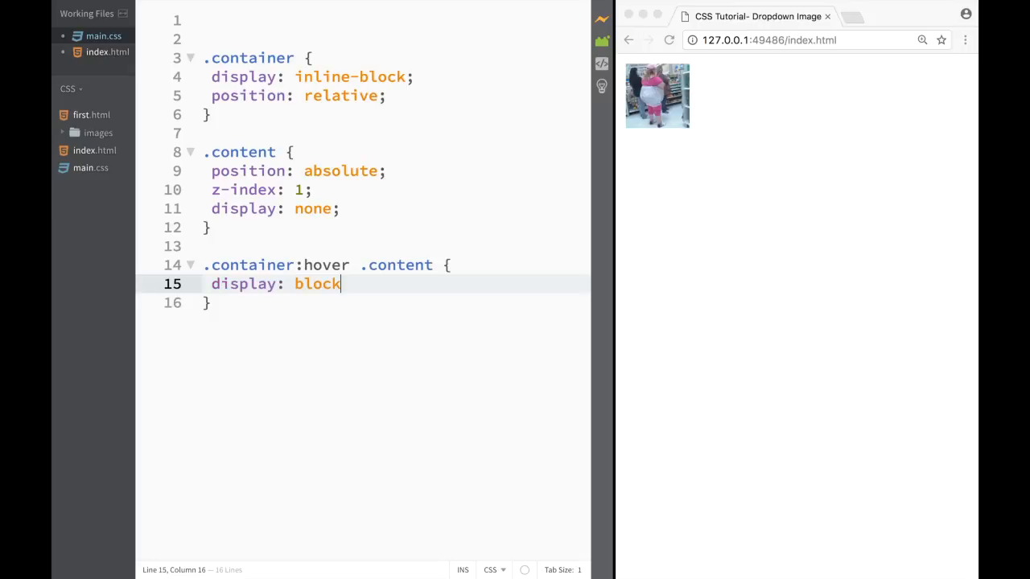
text(;)
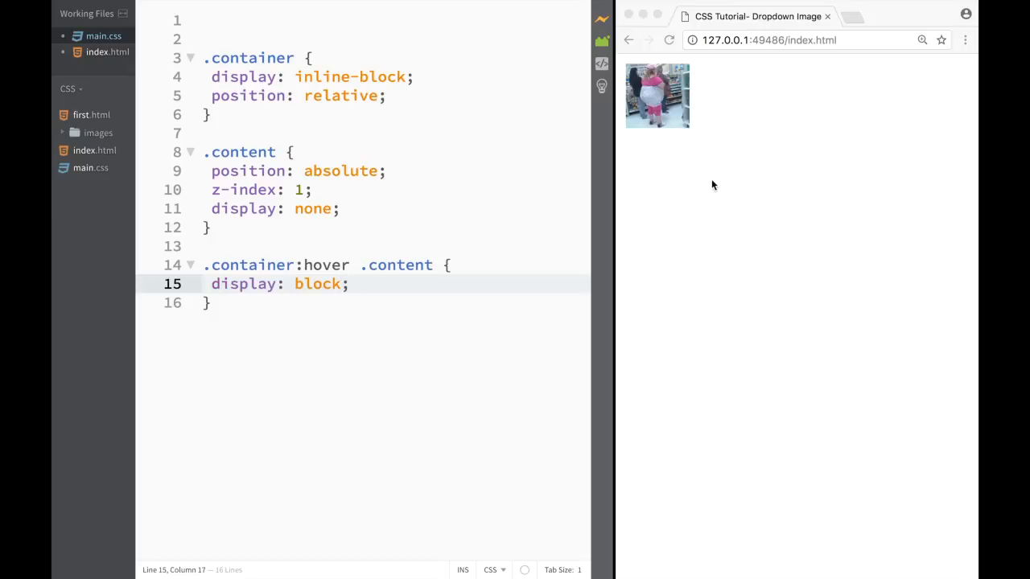
mouse_move(657, 95)
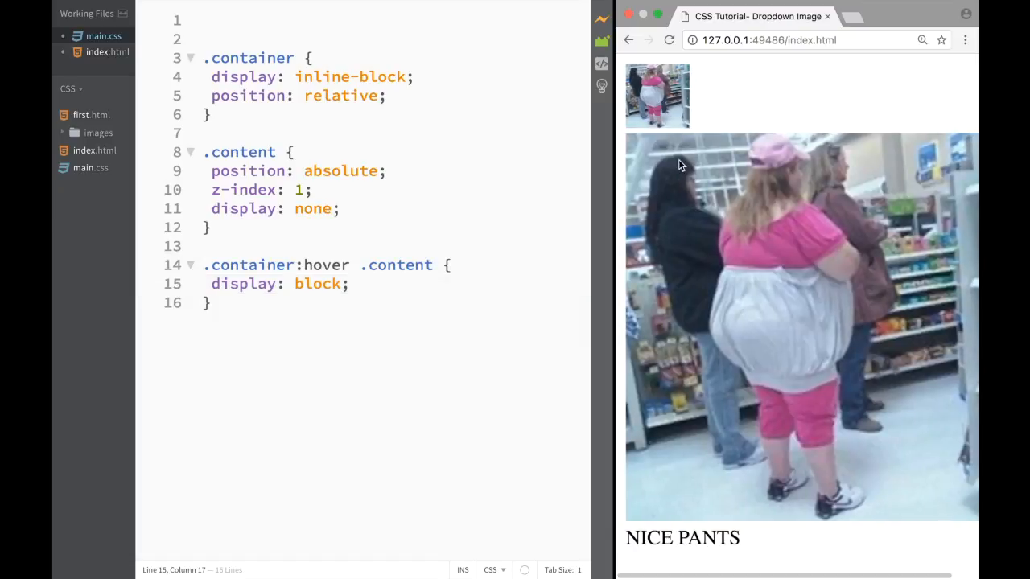
mouse_move(800, 94)
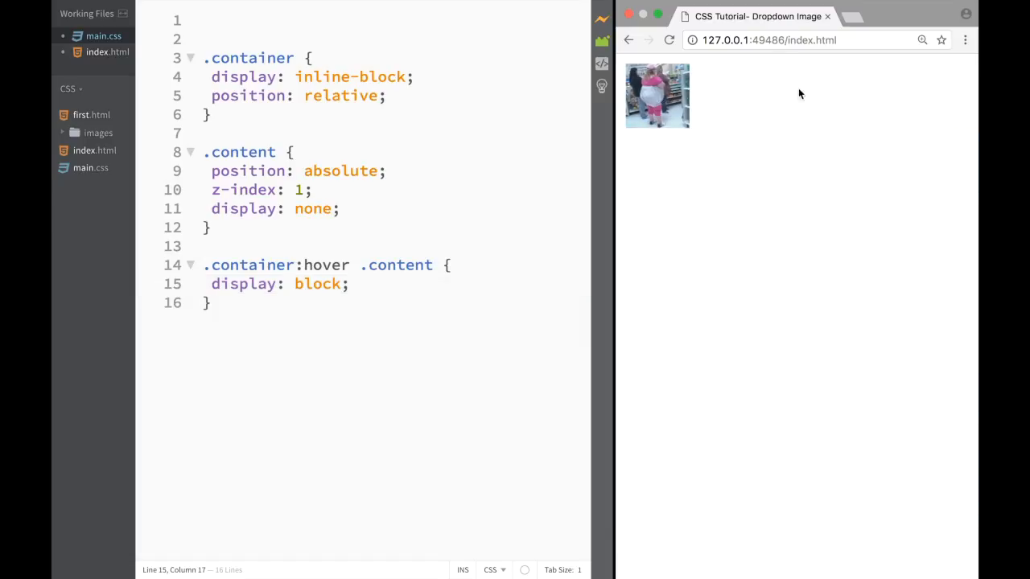
mouse_move(657, 113)
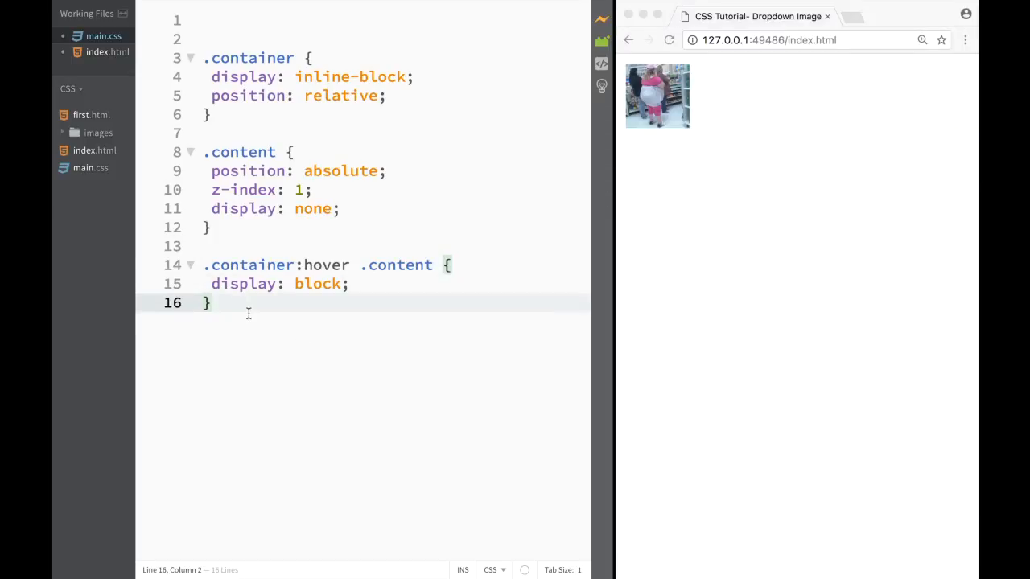
key(enter)
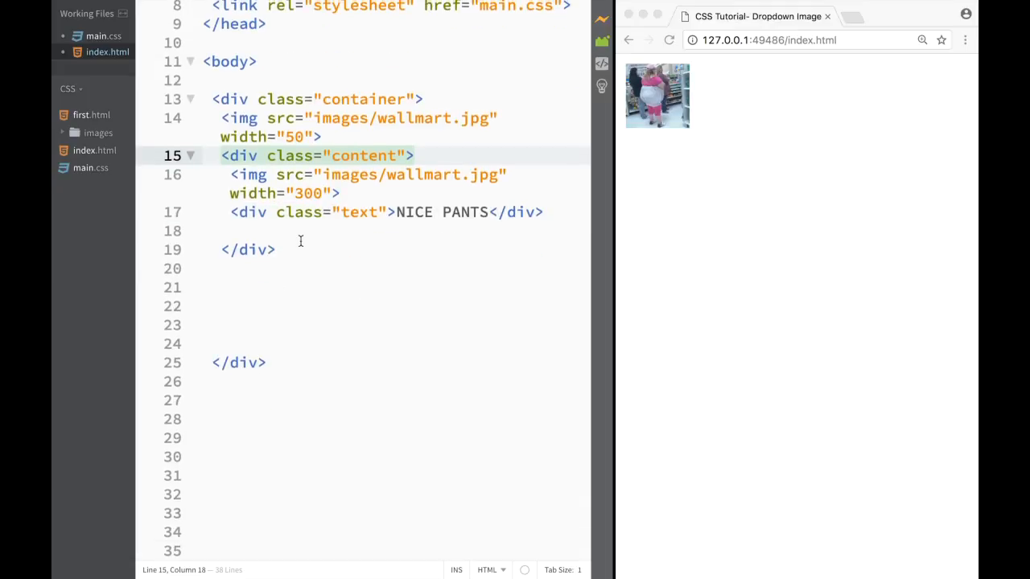
Create a .text rule with text-align: center and background-color: red
right_click(378, 215)
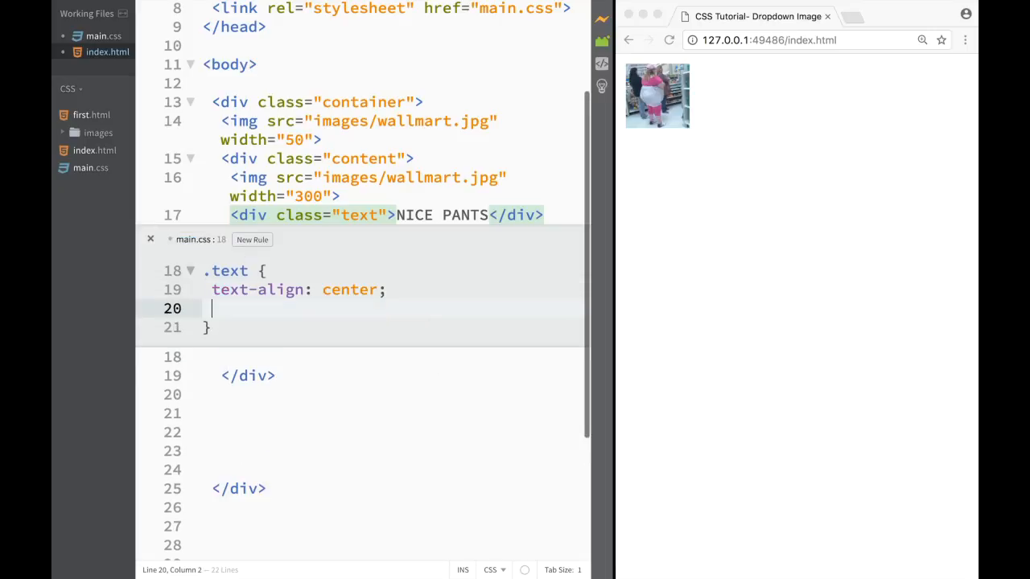
text(ba)
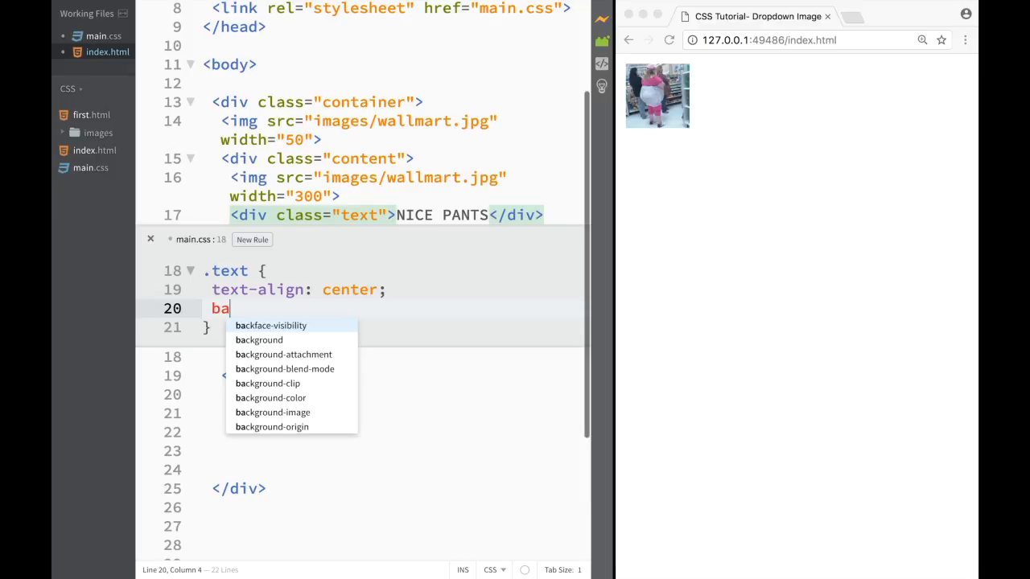
text(ckground-color:)
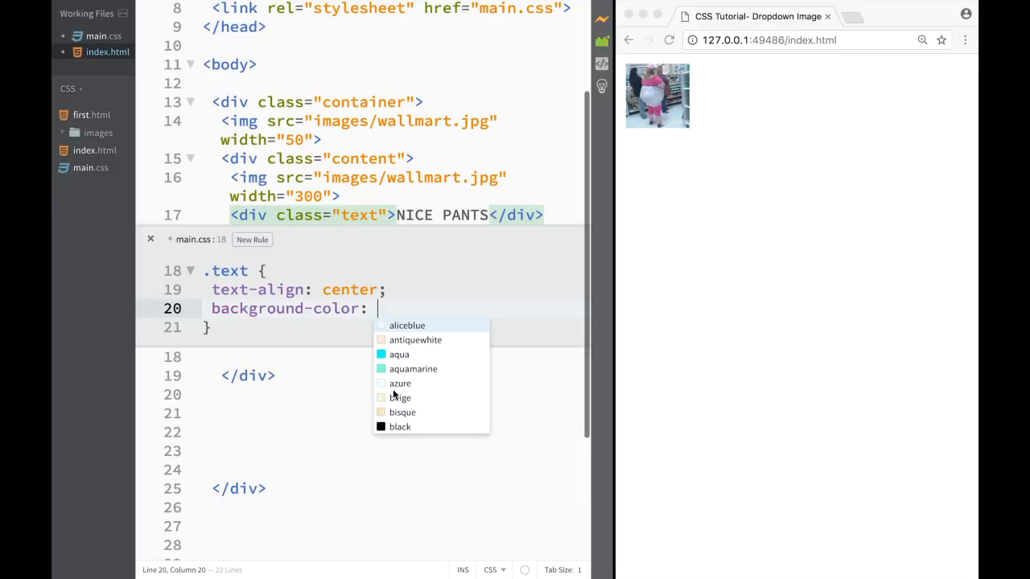
text(red)
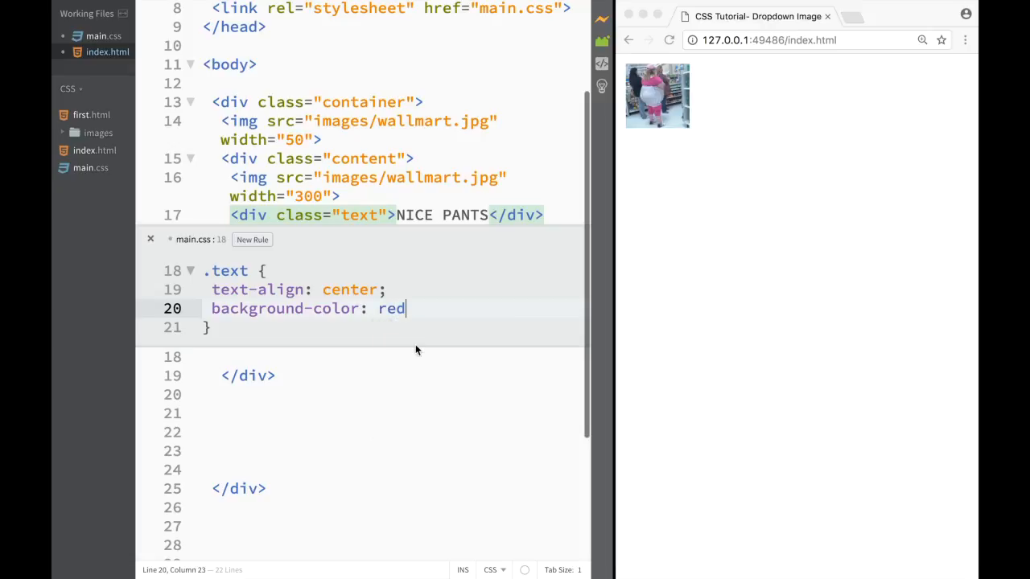